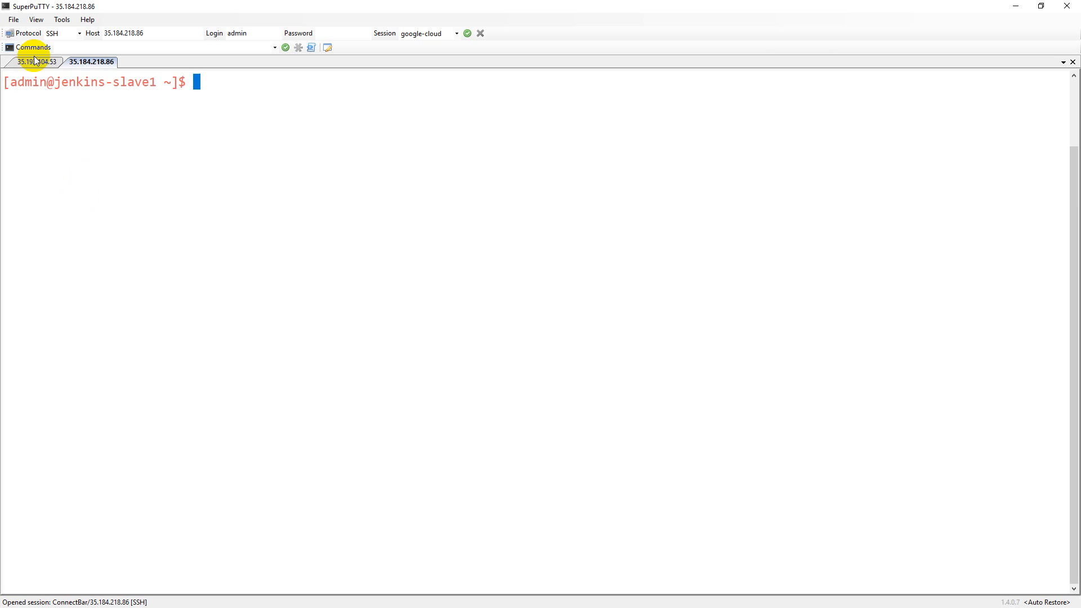
# Step: Go from the Jenkins dashboard to the Manage Jenkins administration page and scroll its options
pyautogui.click(35, 61)
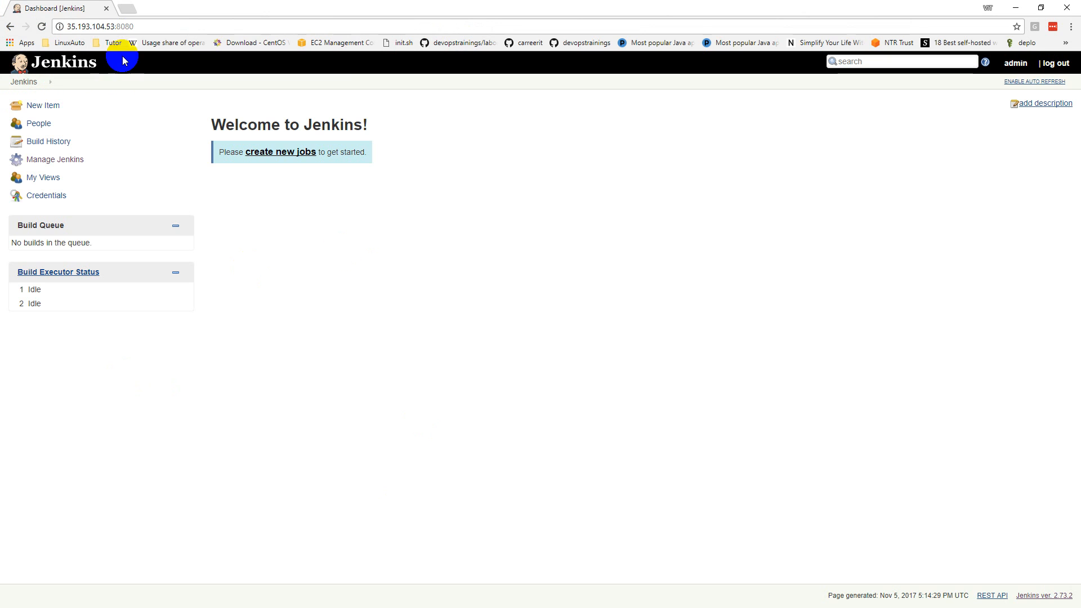
pyautogui.moveTo(666, 200)
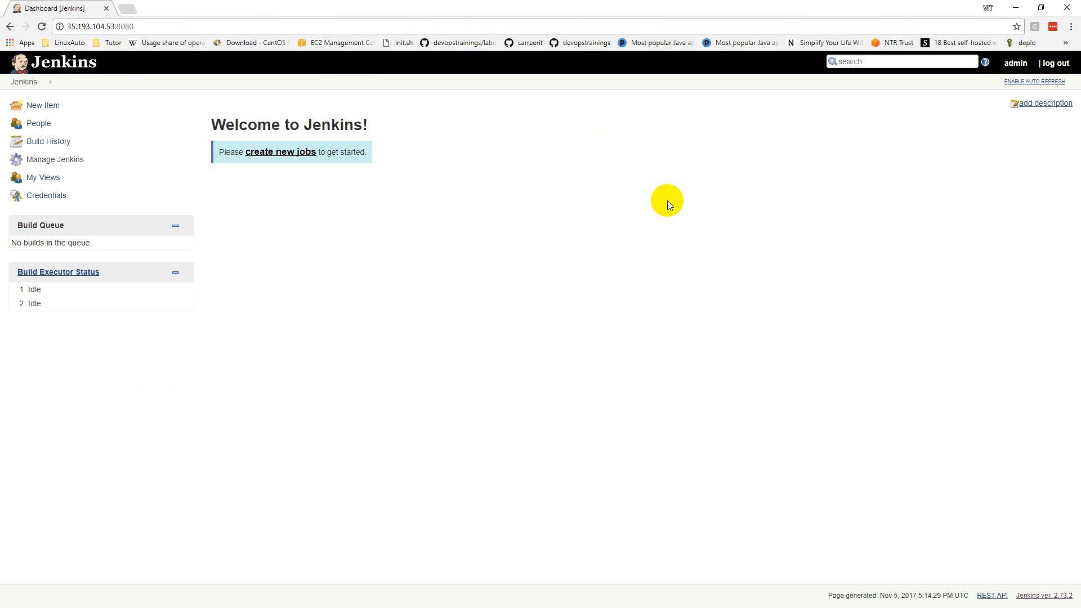
pyautogui.moveTo(165, 171)
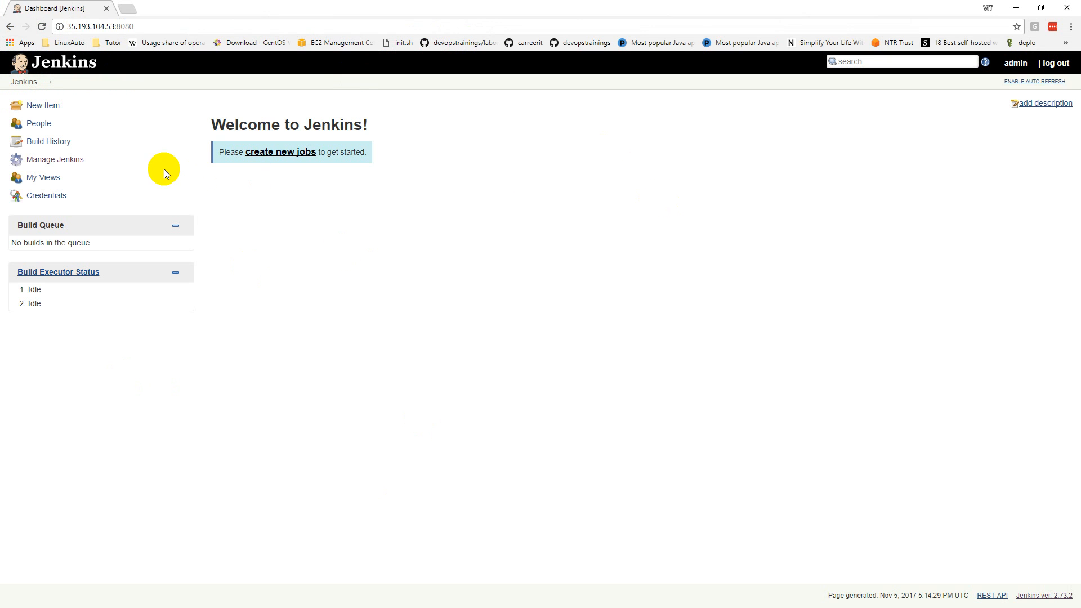
pyautogui.click(54, 159)
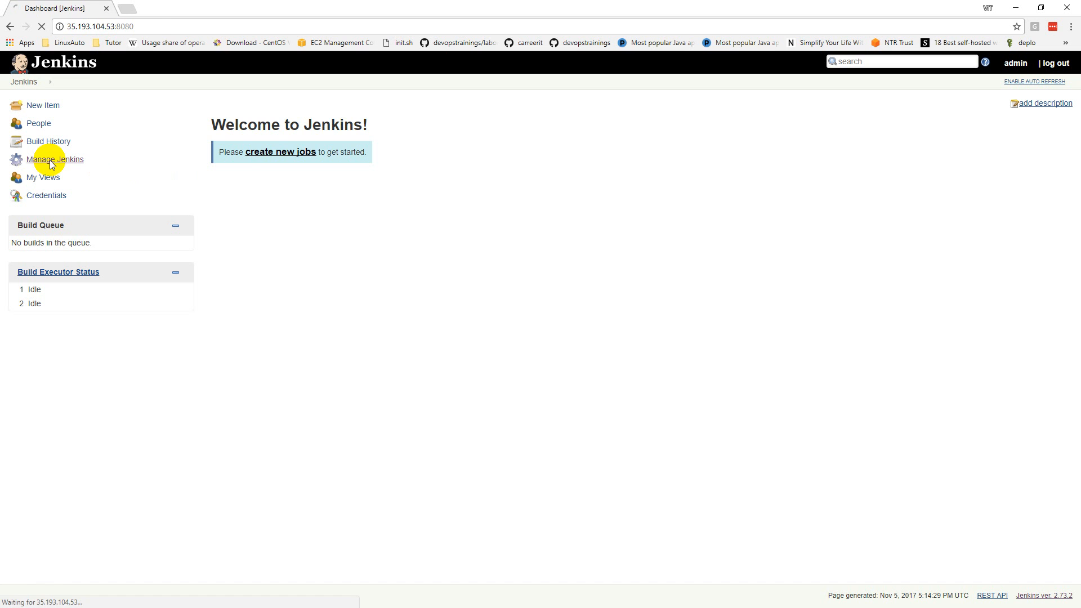
pyautogui.click(54, 159)
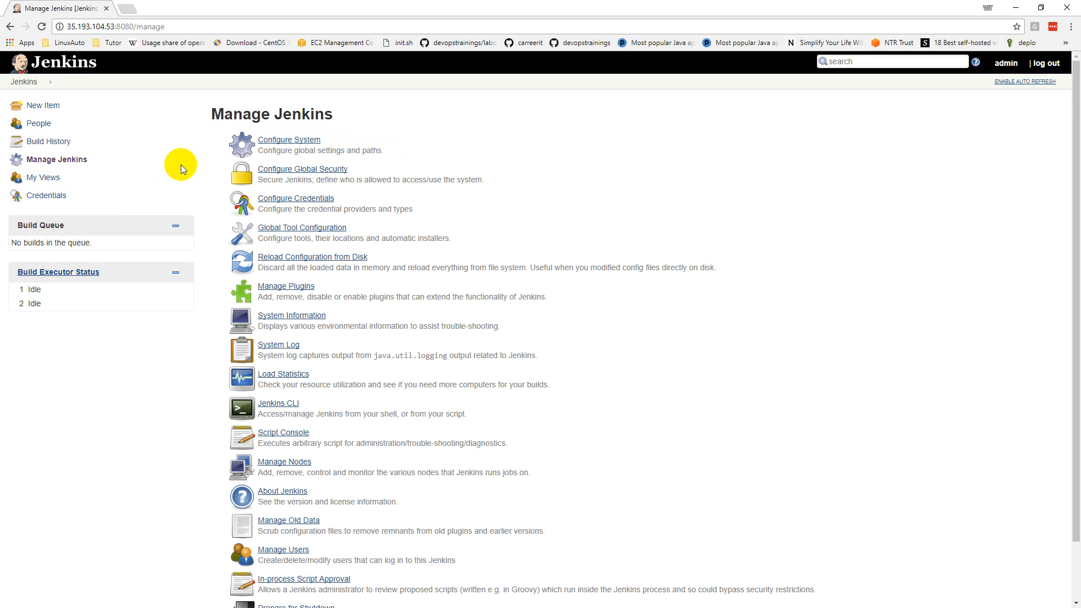
pyautogui.scroll(-3)
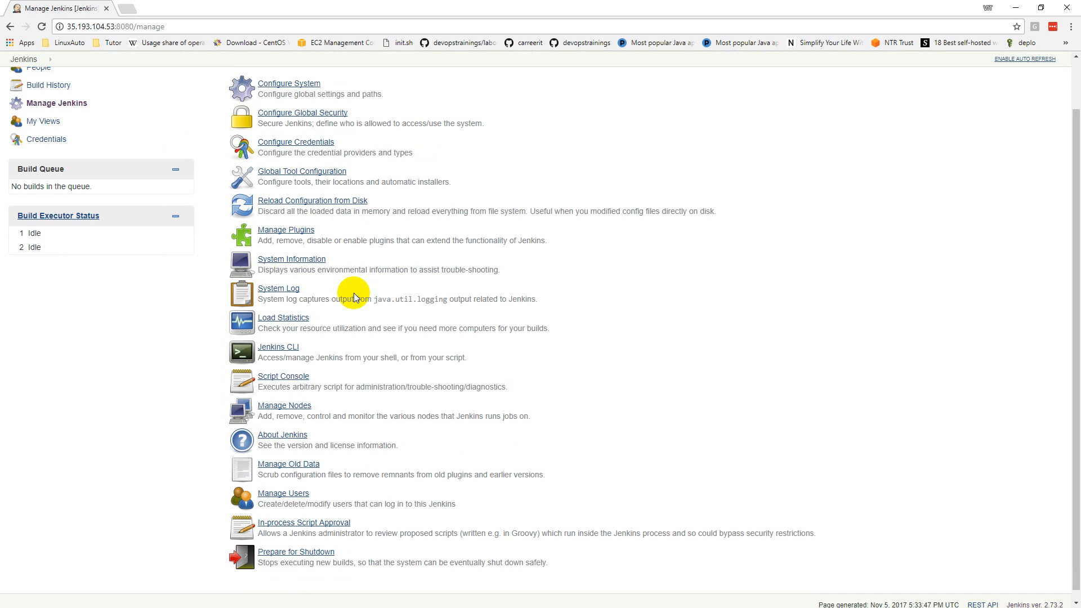
pyautogui.moveTo(293, 405)
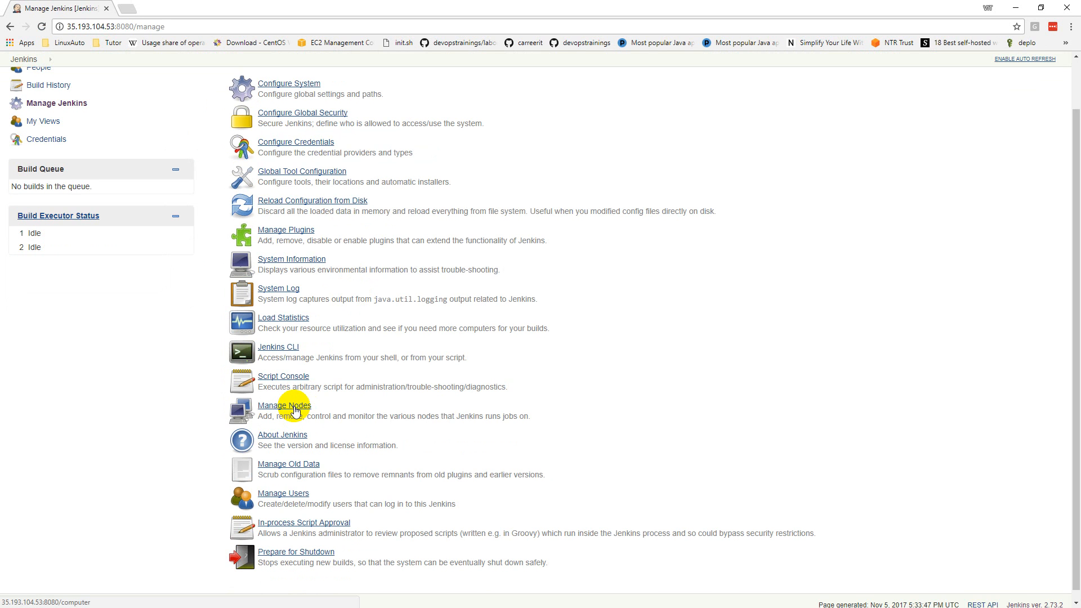
# Step: Show the Nodes list (master only) and start creating a new agent node
pyautogui.click(284, 404)
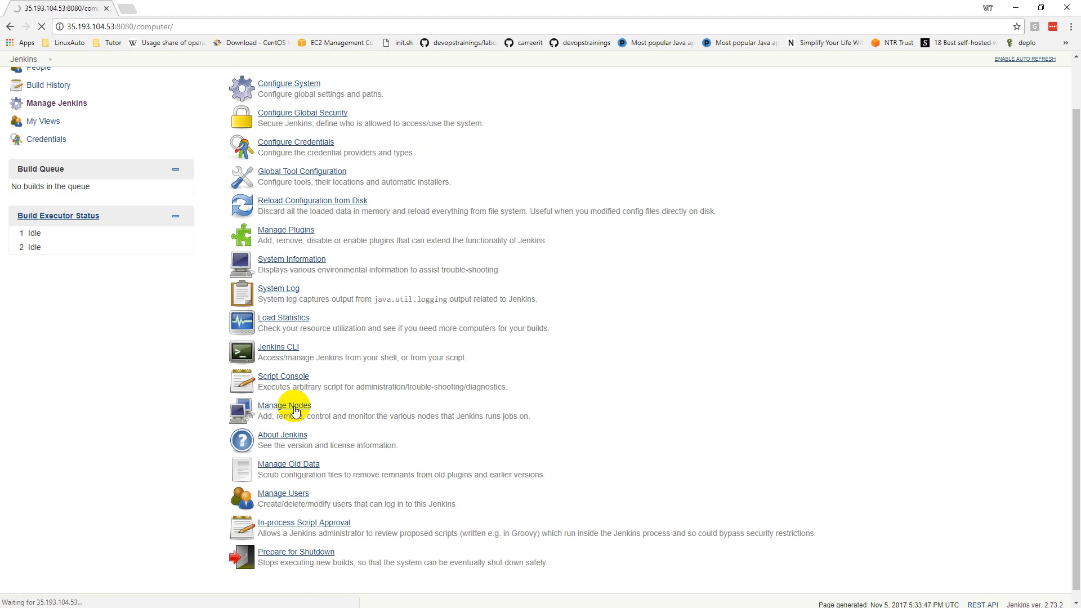
pyautogui.click(283, 404)
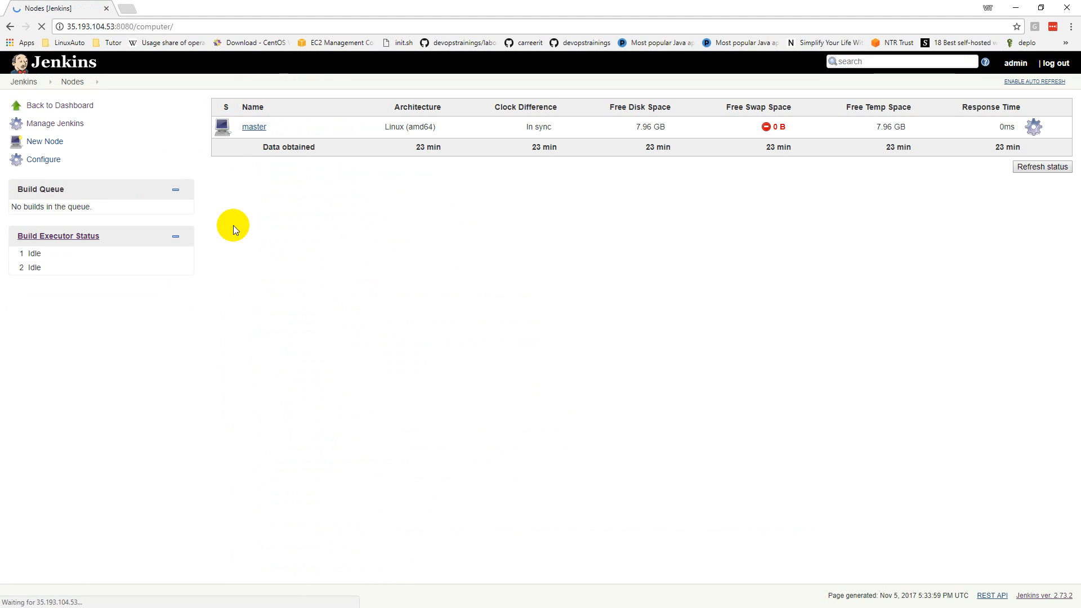
pyautogui.click(252, 106)
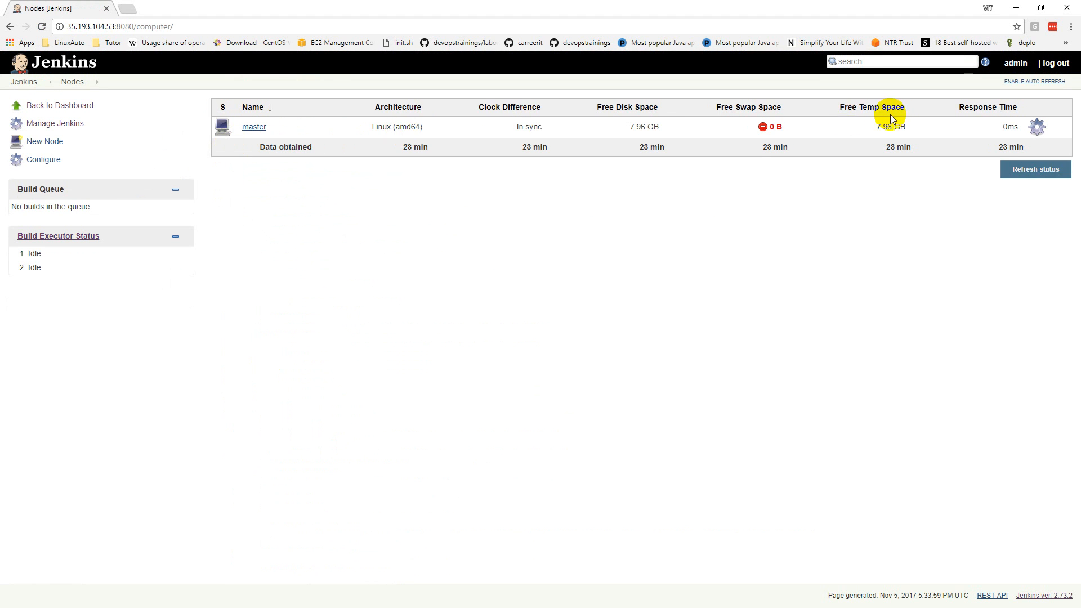
pyautogui.moveTo(716, 149)
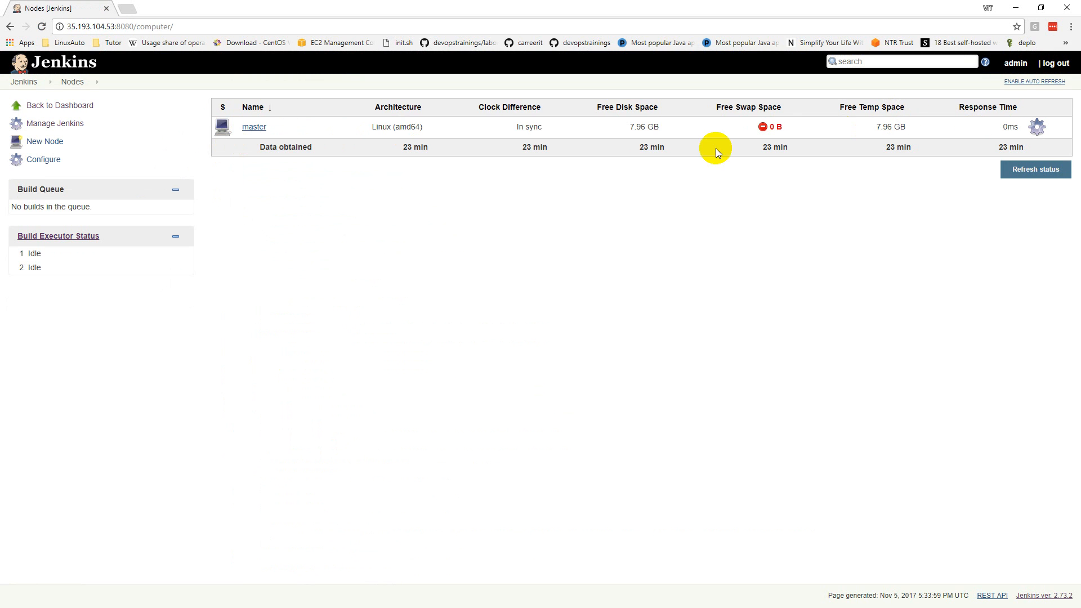
pyautogui.click(44, 141)
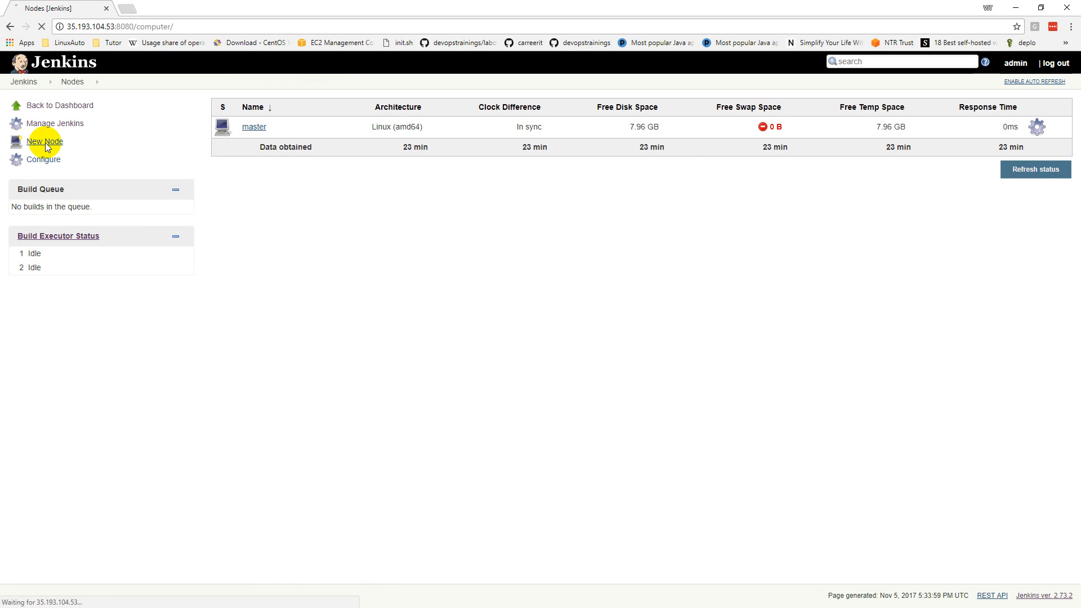
# Step: Name the node jenkins-slave1 from the slave hostname, make it a Permanent Agent and submit
pyautogui.click(45, 142)
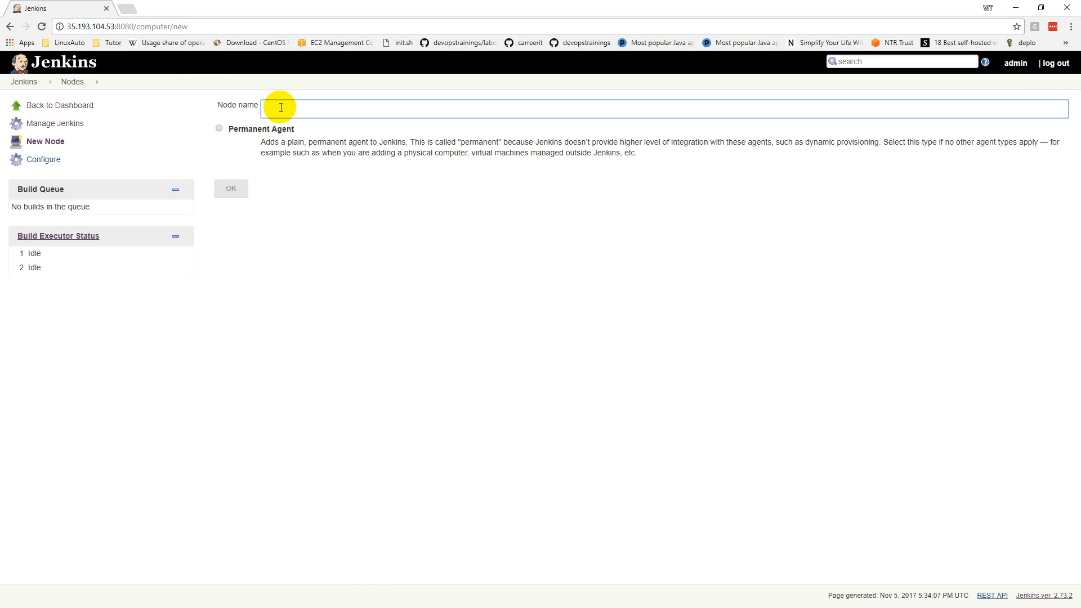
pyautogui.moveTo(301, 108)
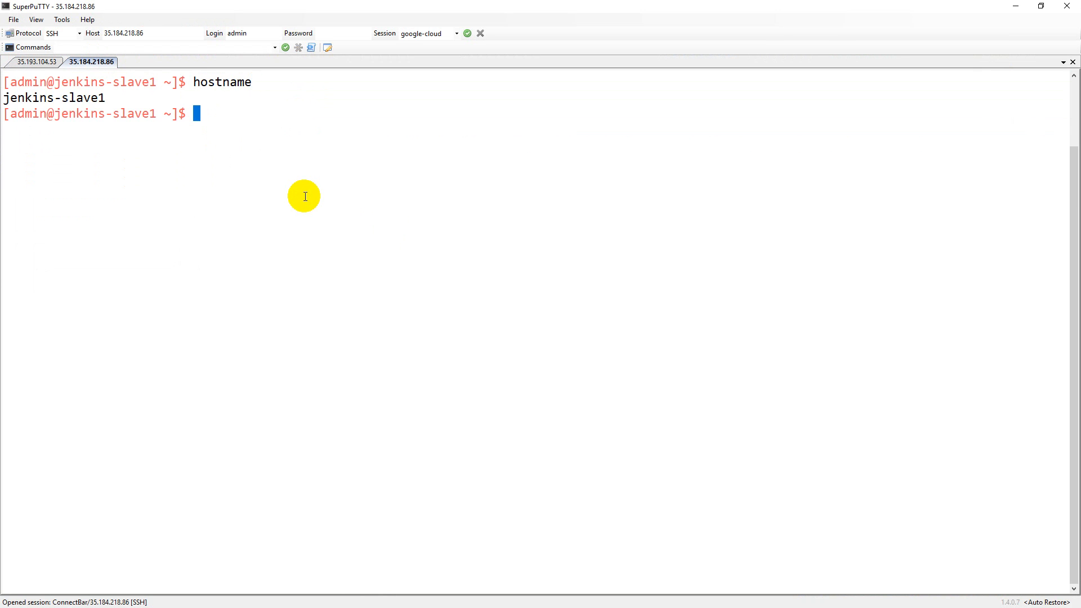
pyautogui.doubleClick(54, 97)
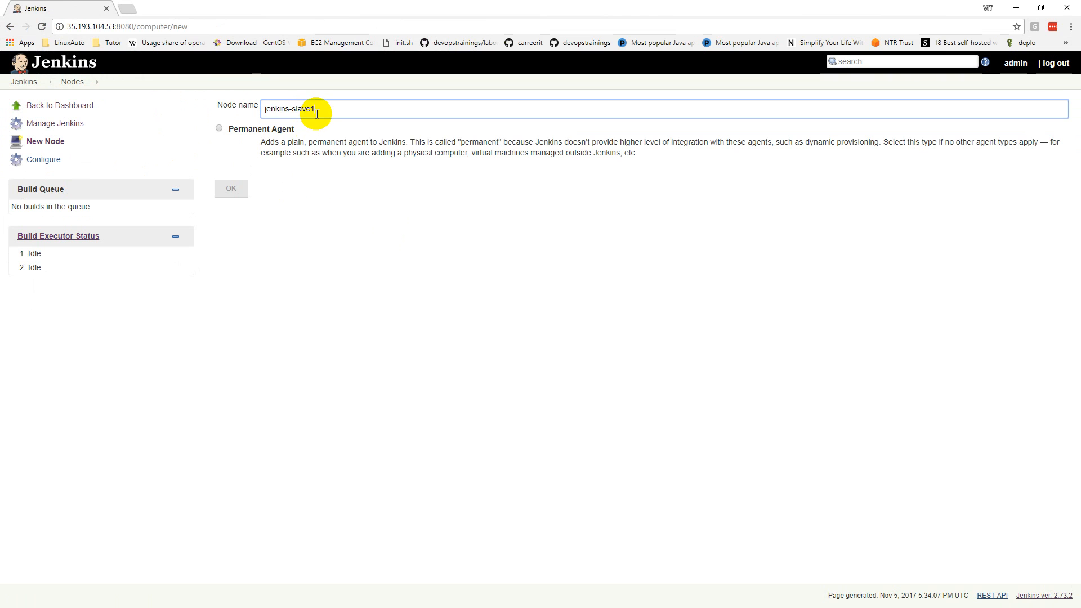
pyautogui.click(220, 128)
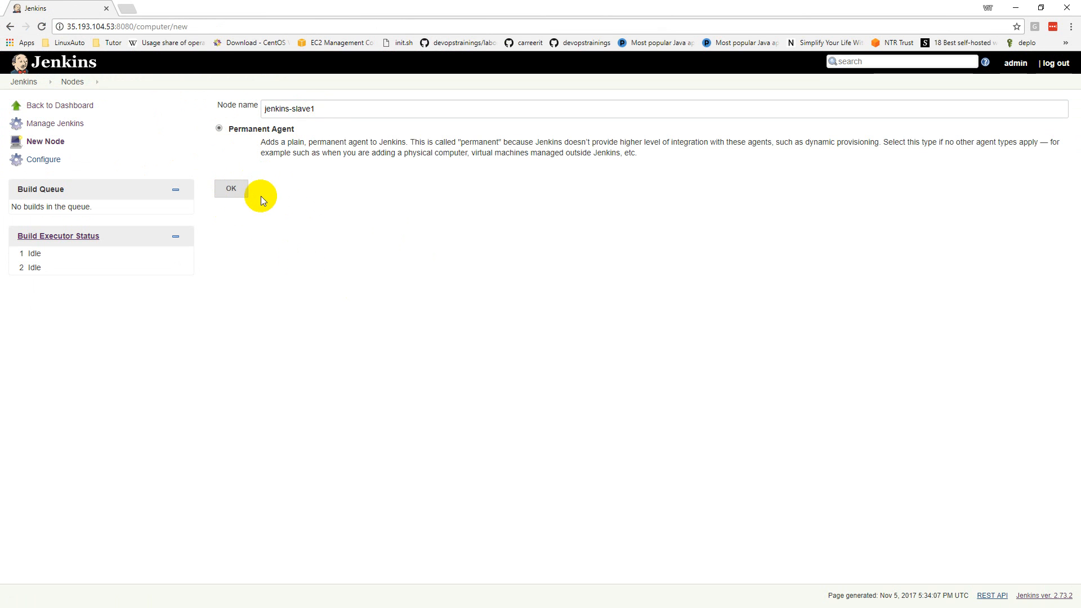
pyautogui.click(231, 188)
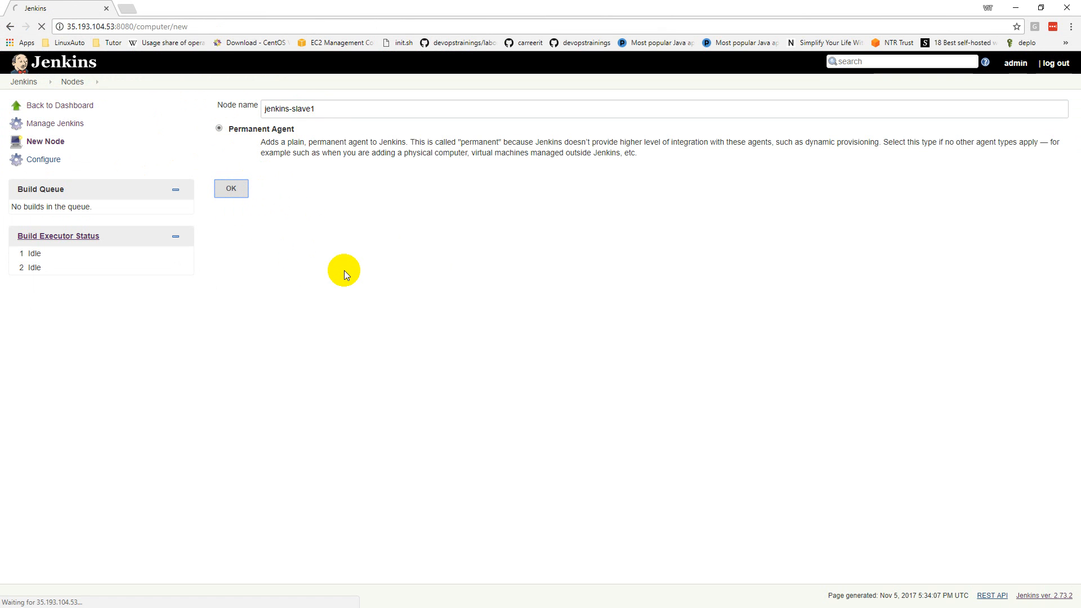
# Step: Give jenkins-slave1 5 executors and remote root directory /home/admin
pyautogui.click(230, 188)
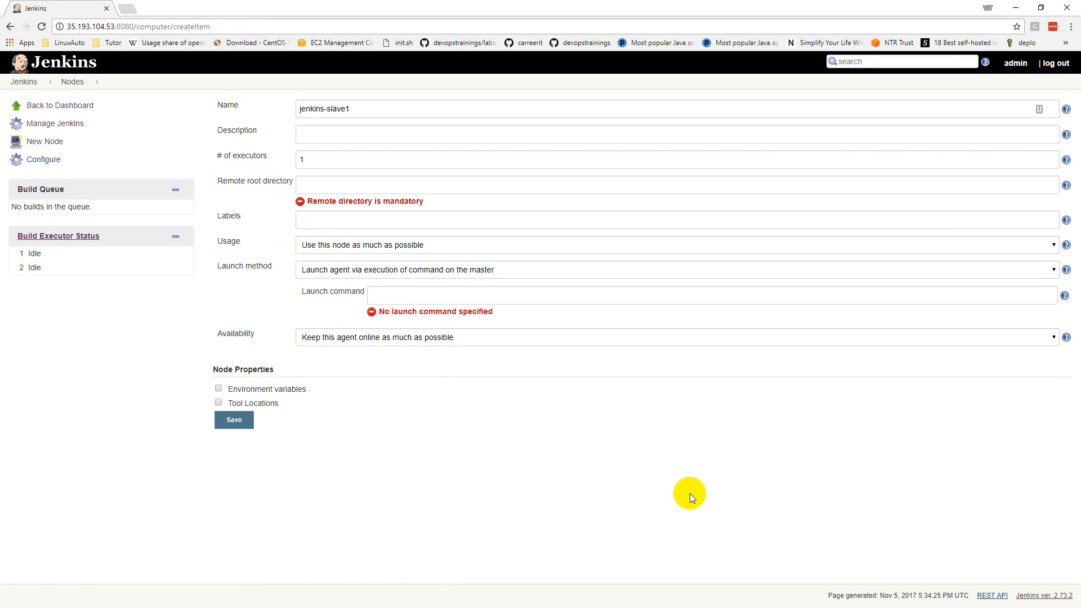
pyautogui.moveTo(690, 487)
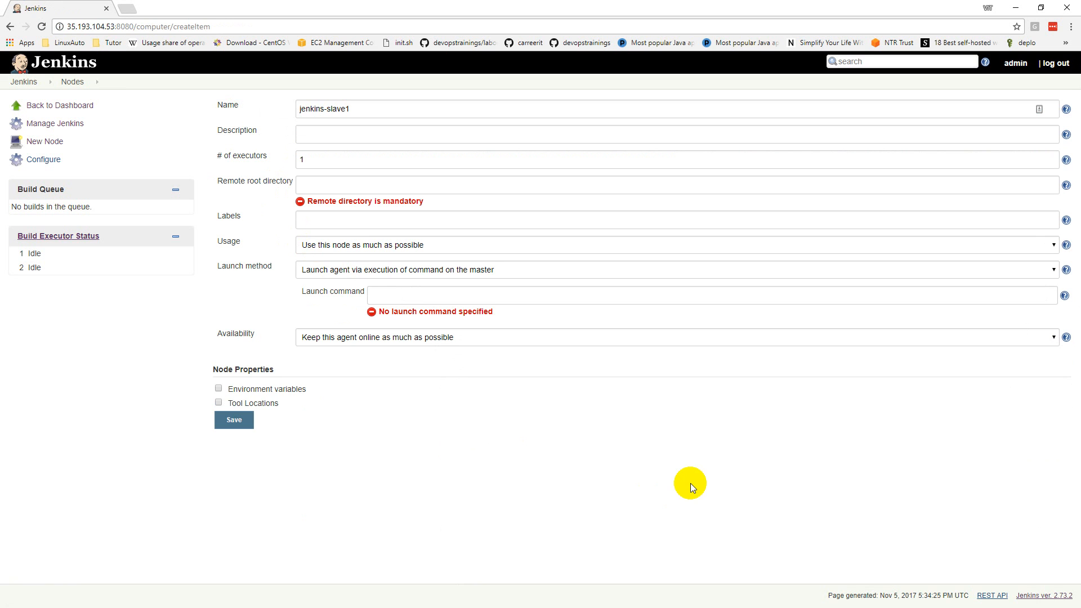
pyautogui.moveTo(328, 133)
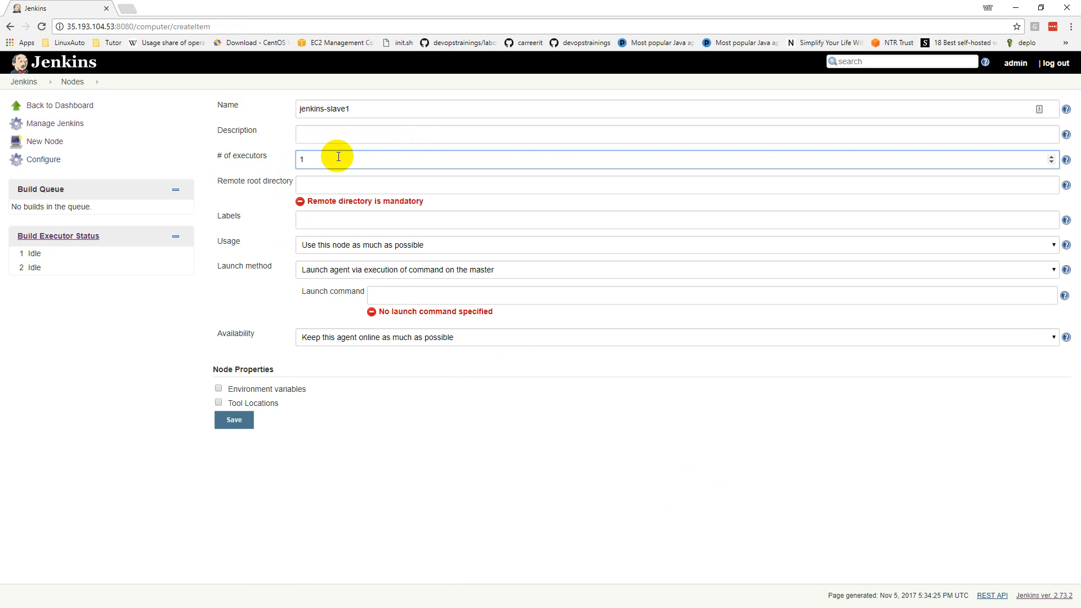
pyautogui.write('5')
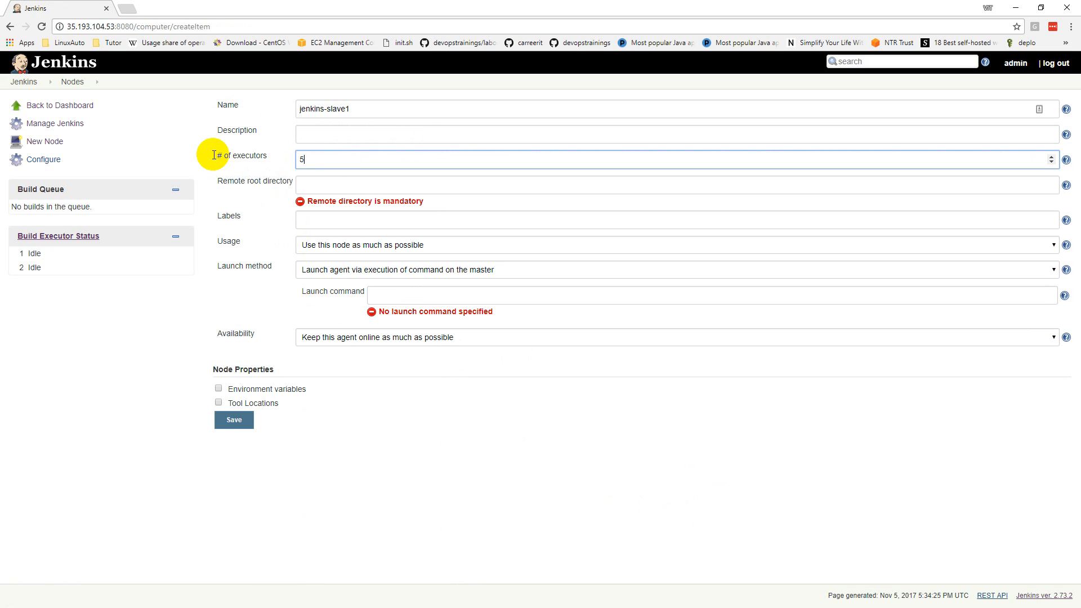
pyautogui.moveTo(221, 192)
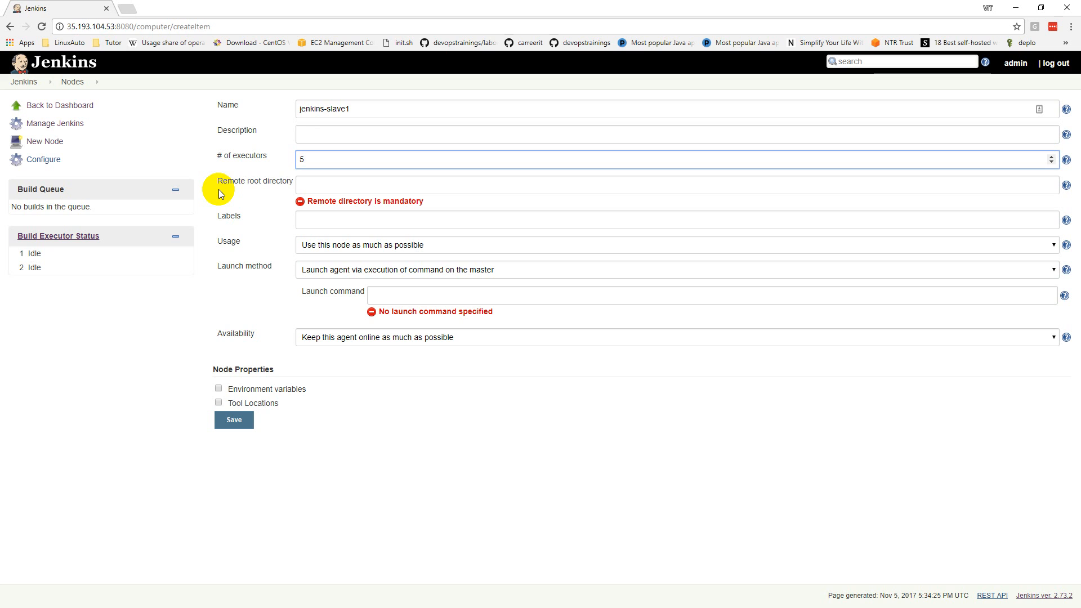
pyautogui.doubleClick(231, 180)
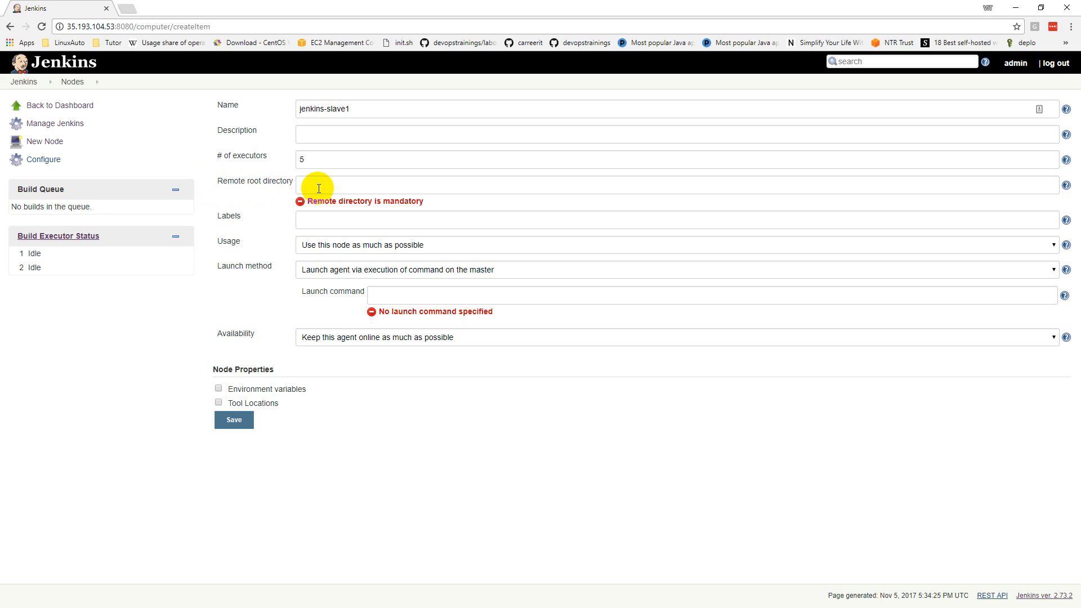
pyautogui.write('/home')
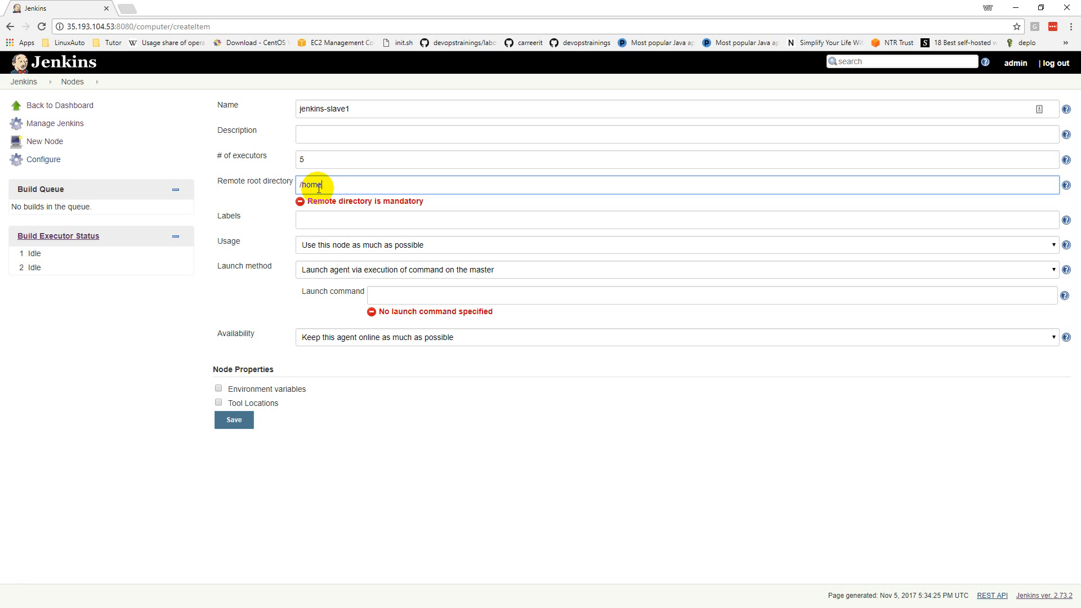
pyautogui.write('/admin')
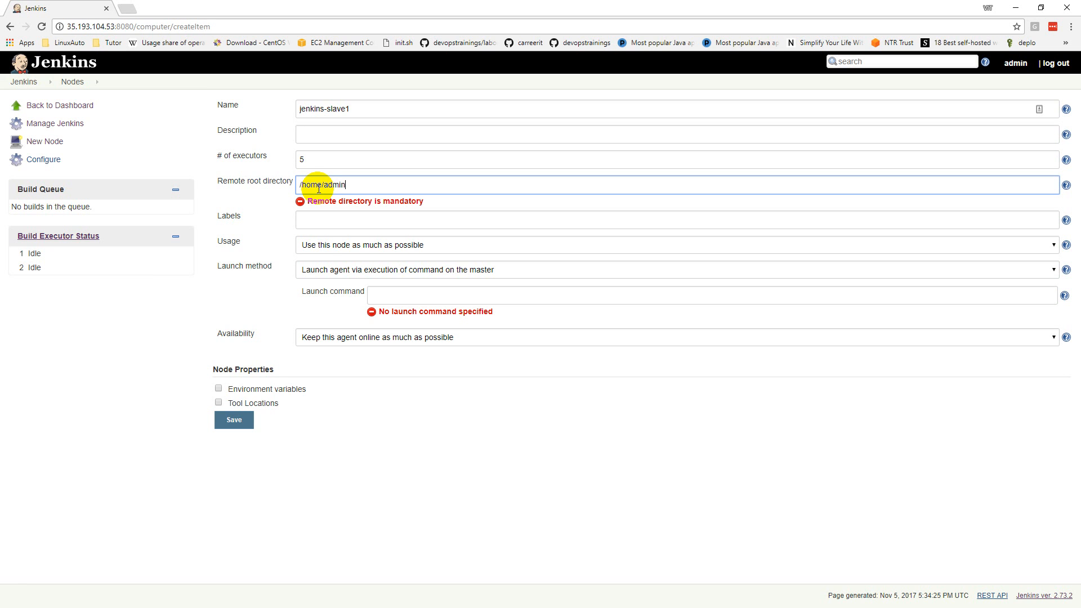
pyautogui.moveTo(280, 202)
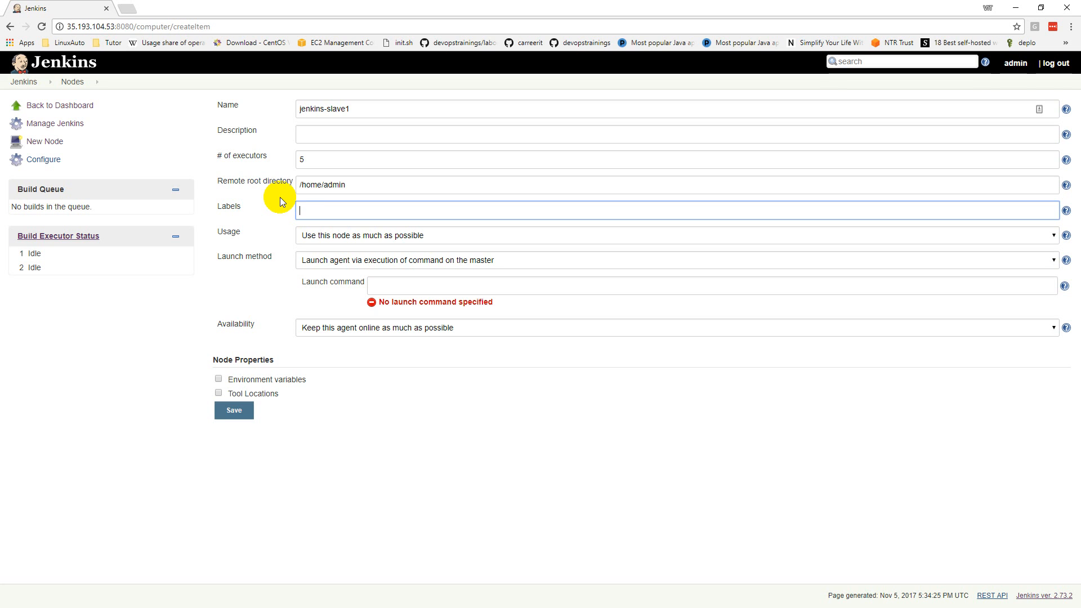
# Step: Label the node JAVA, leaving usage as 'Use this node as much as possible'
pyautogui.write('JAVA')
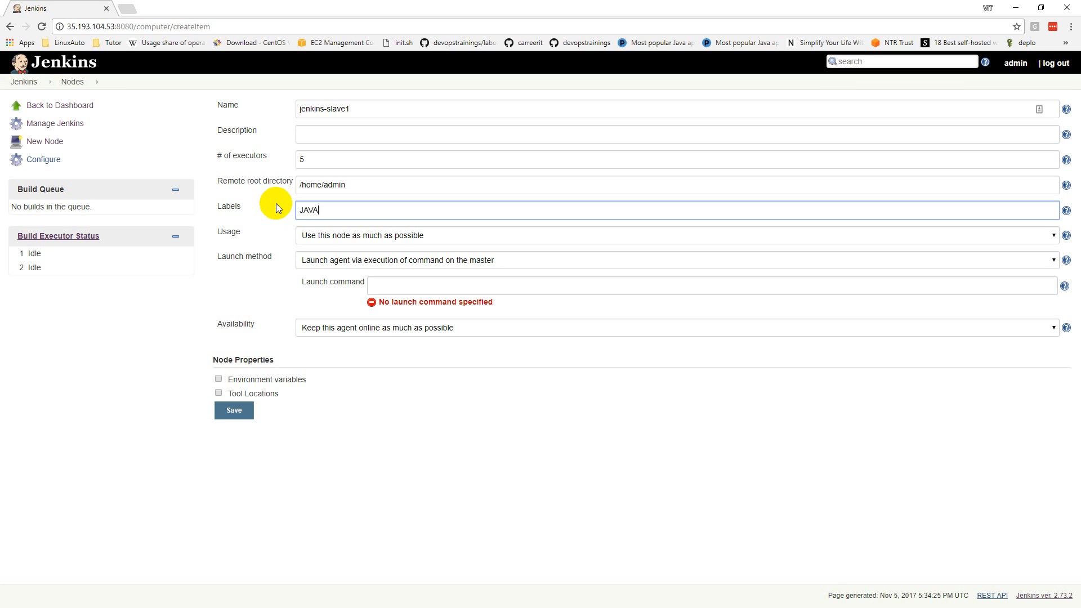
pyautogui.moveTo(476, 244)
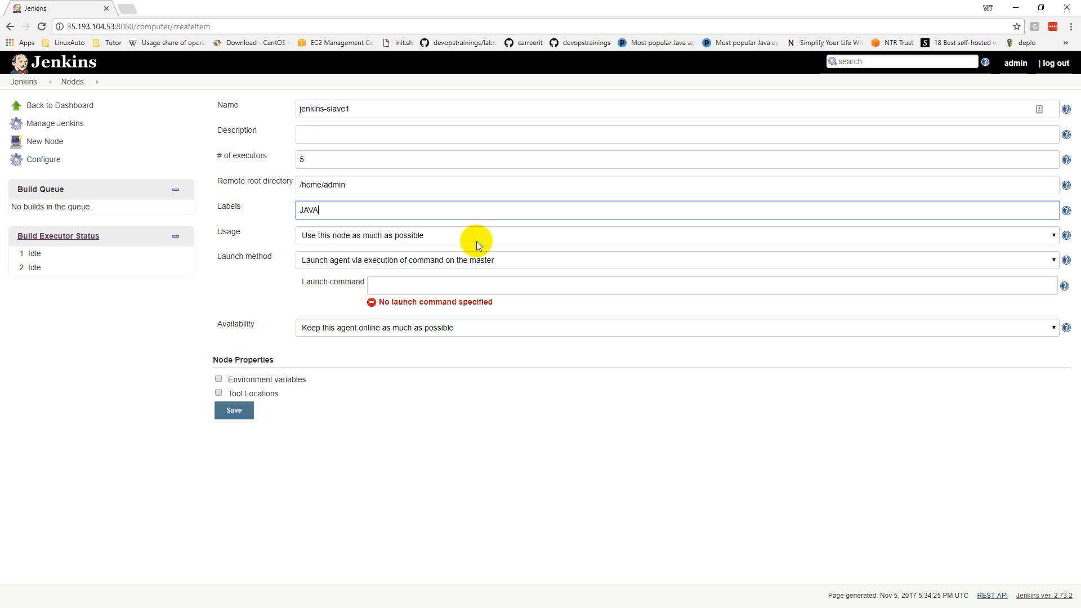
pyautogui.moveTo(210, 204)
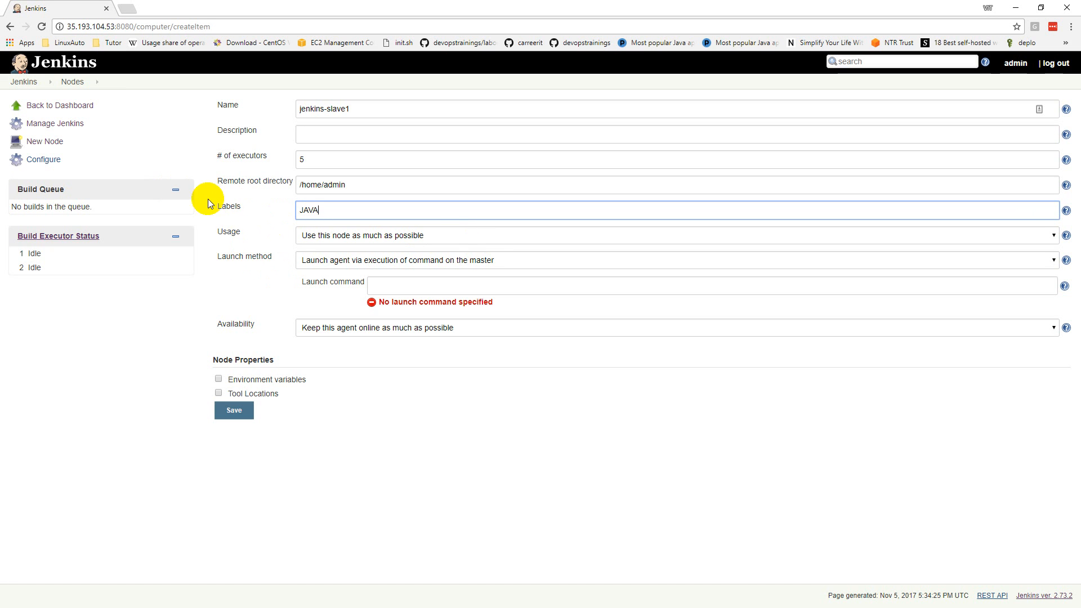
pyautogui.moveTo(260, 226)
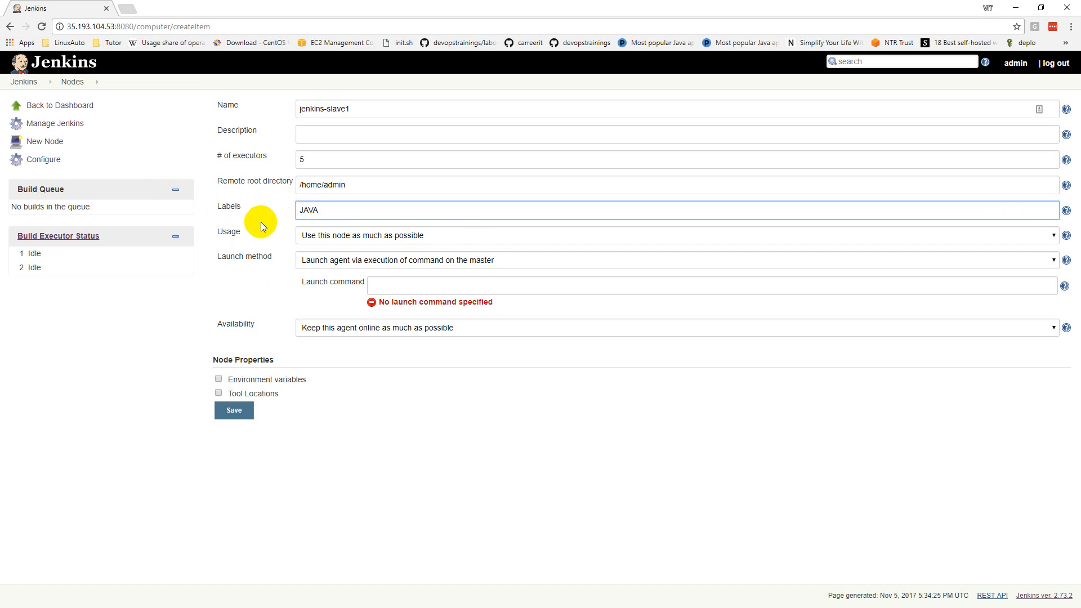
pyautogui.moveTo(221, 208)
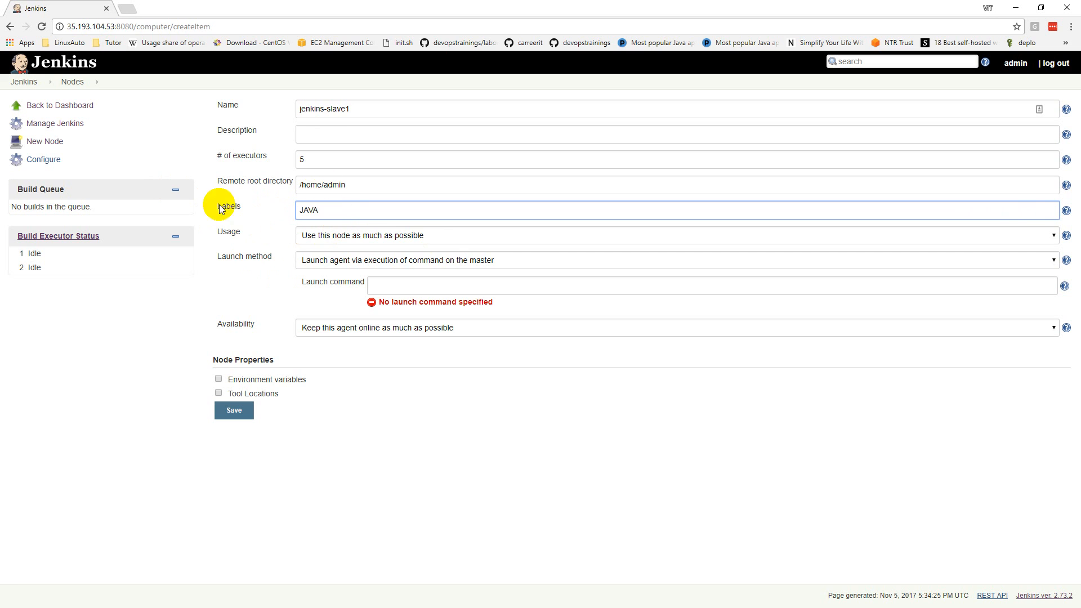
pyautogui.moveTo(692, 289)
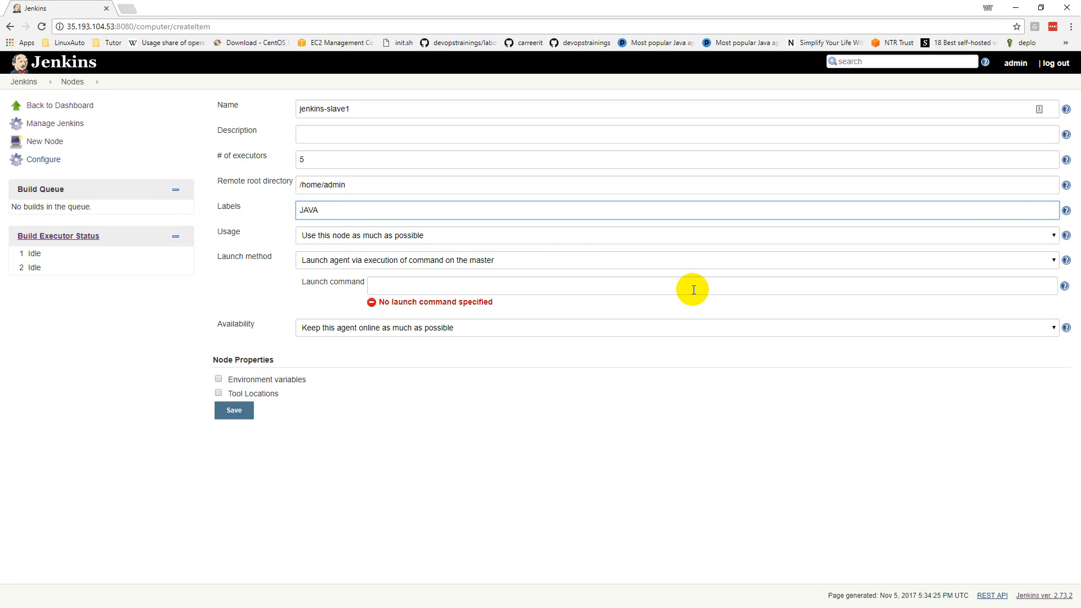
pyautogui.moveTo(258, 214)
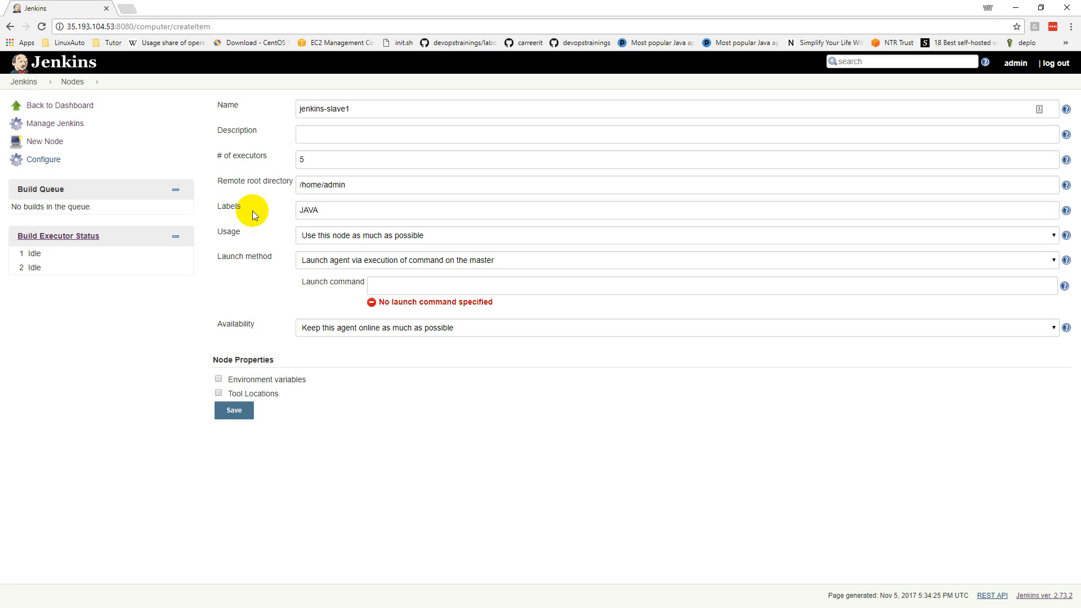
pyautogui.moveTo(257, 217)
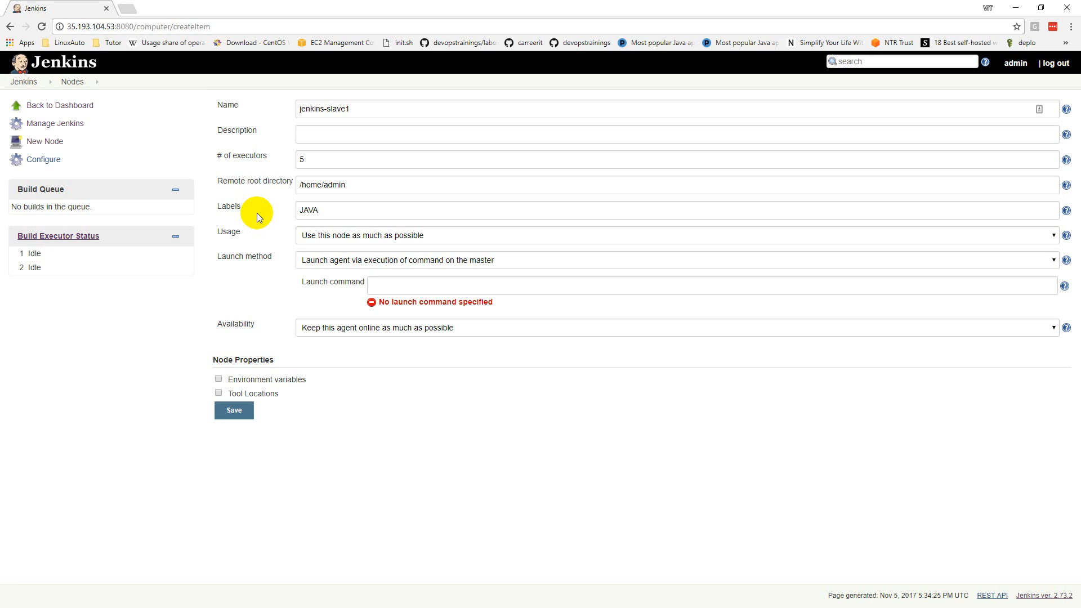
pyautogui.doubleClick(308, 209)
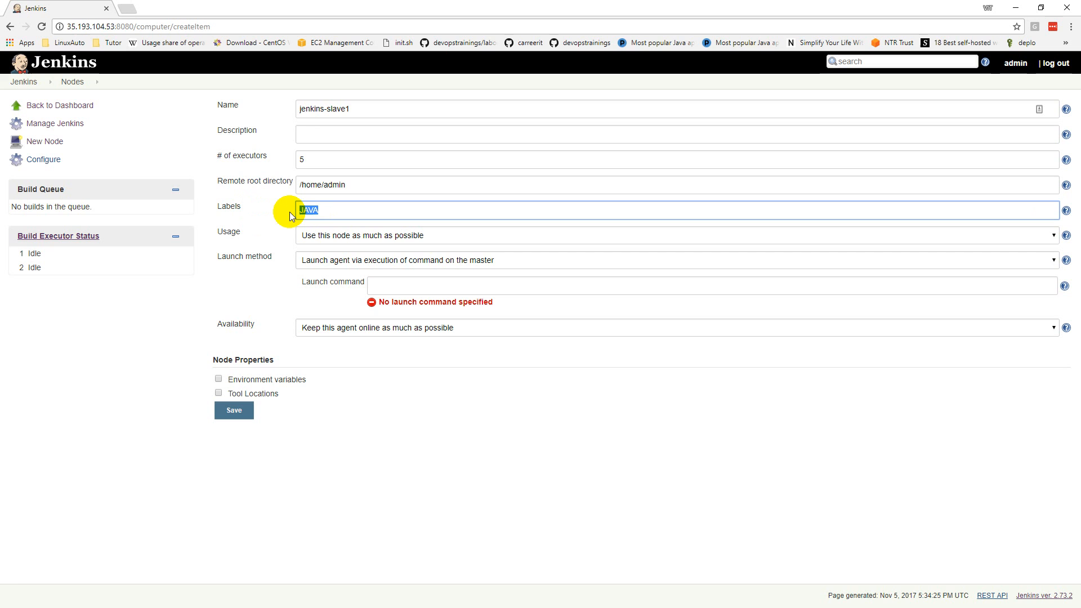
pyautogui.moveTo(247, 220)
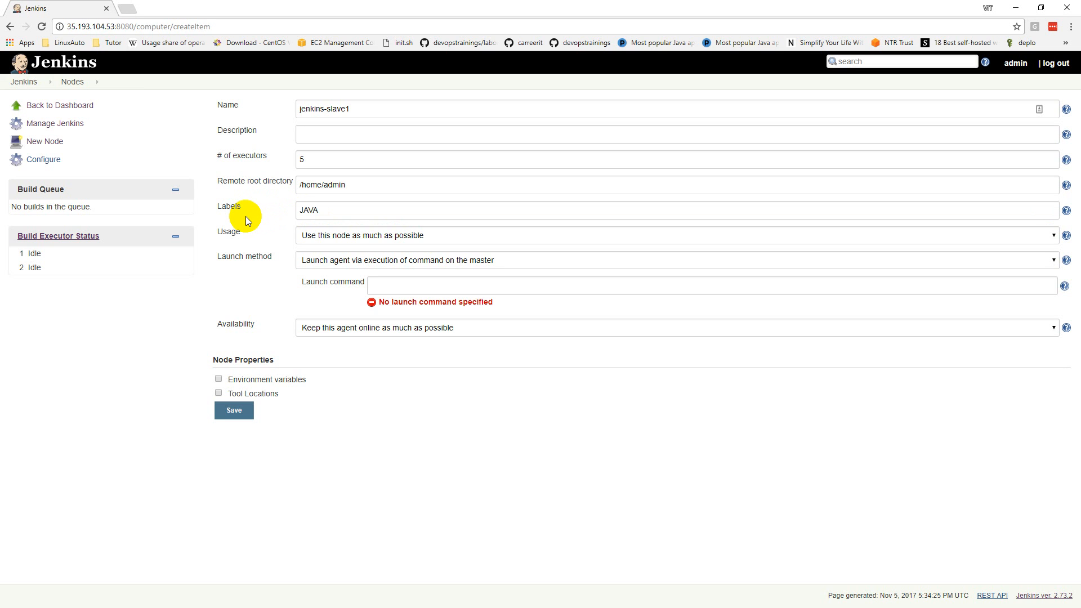
pyautogui.moveTo(269, 241)
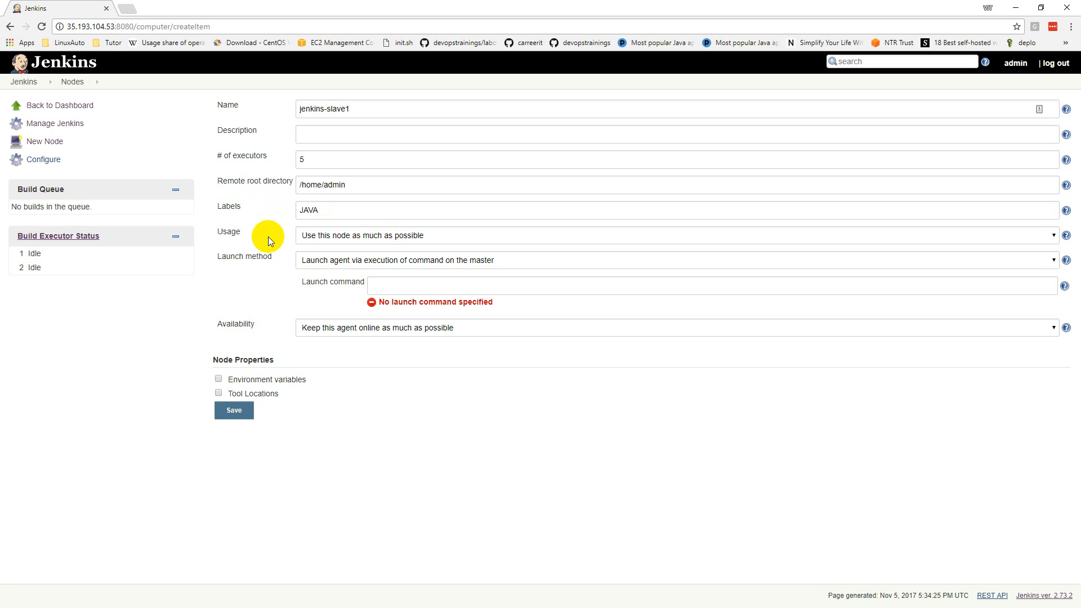
pyautogui.moveTo(305, 239)
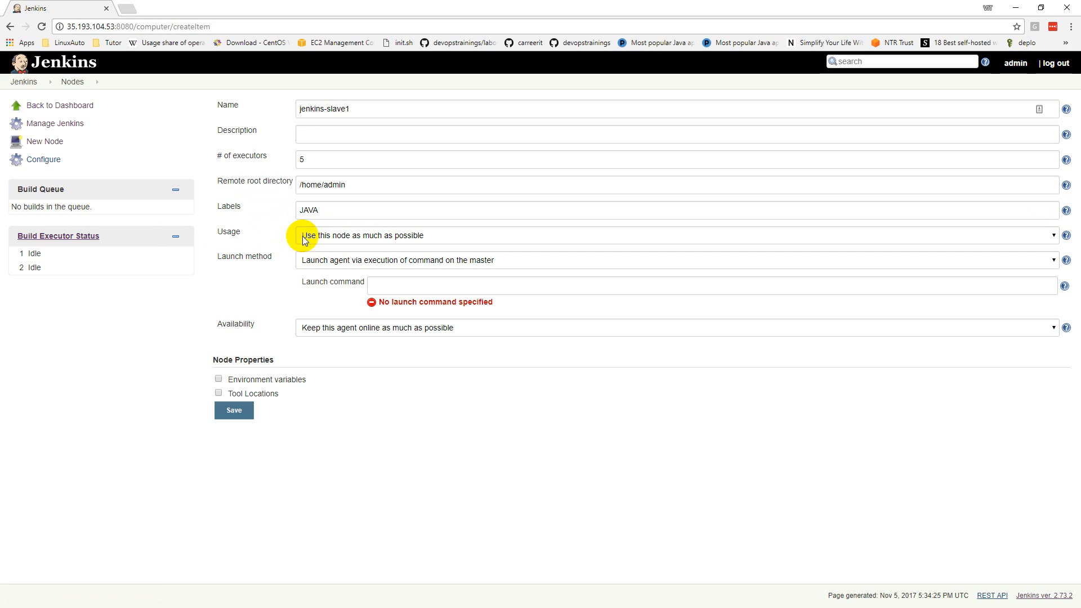
pyautogui.moveTo(240, 299)
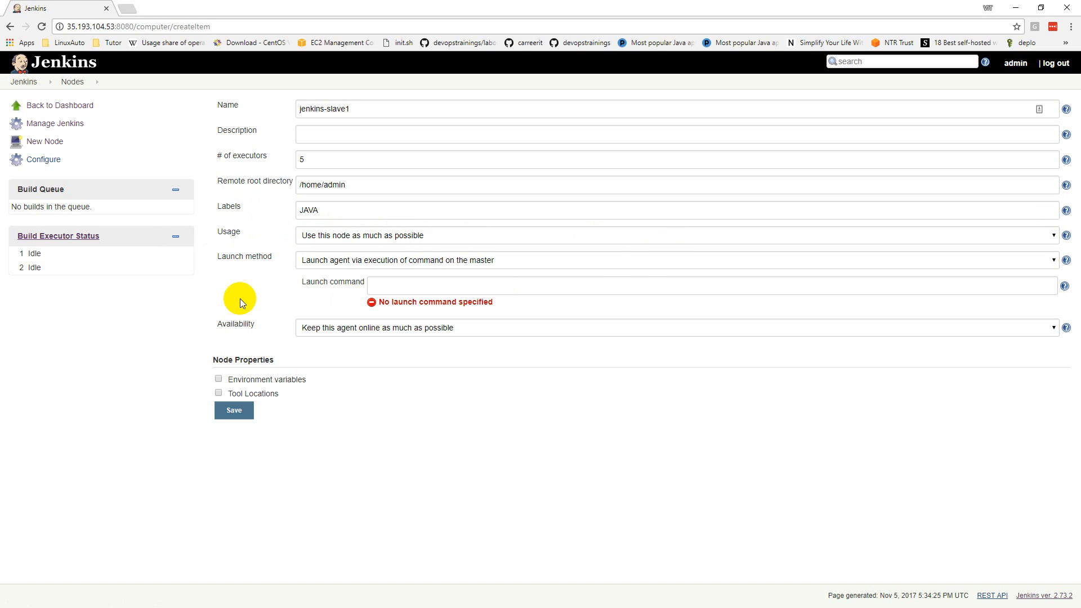
pyautogui.moveTo(250, 290)
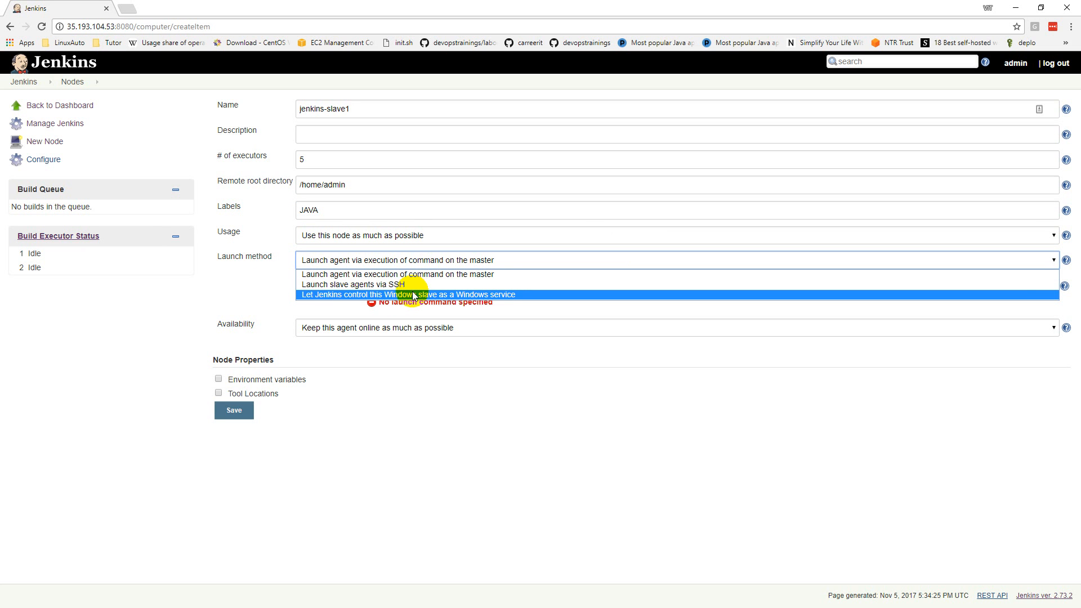
pyautogui.moveTo(410, 273)
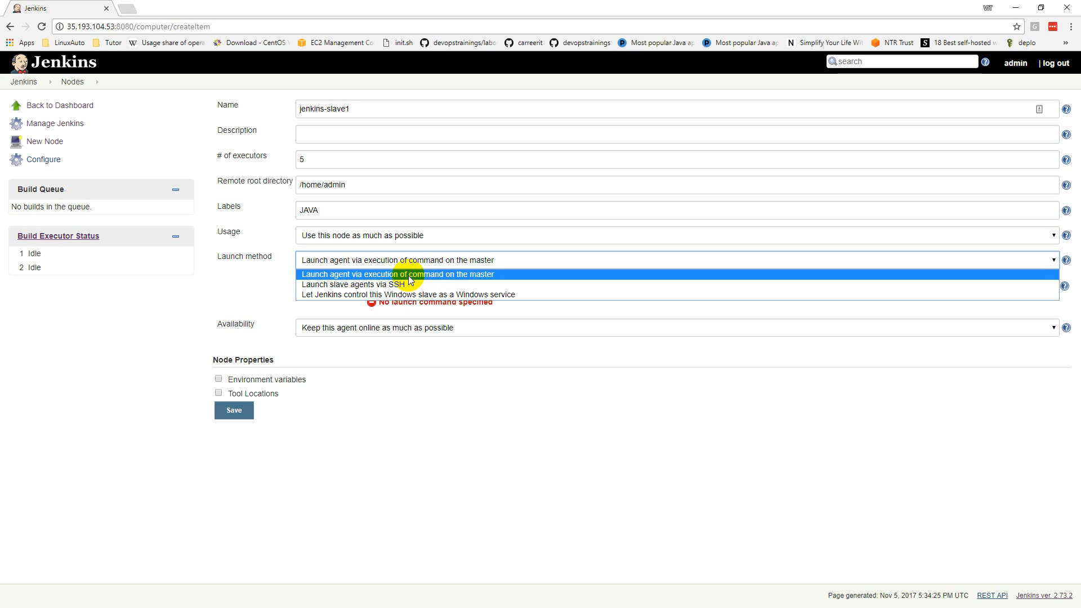
pyautogui.moveTo(403, 283)
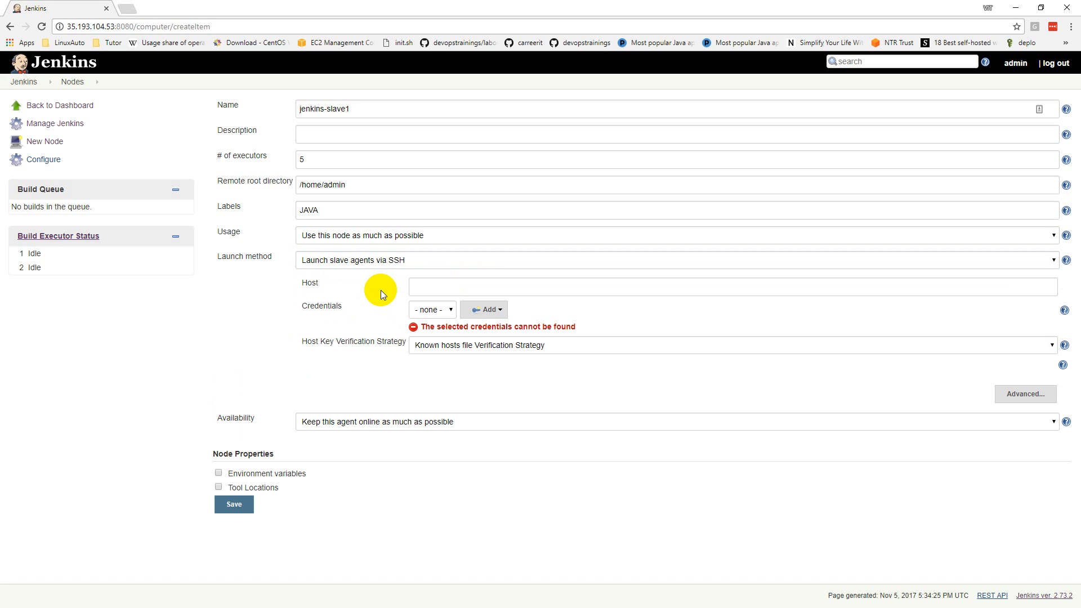
pyautogui.moveTo(489, 359)
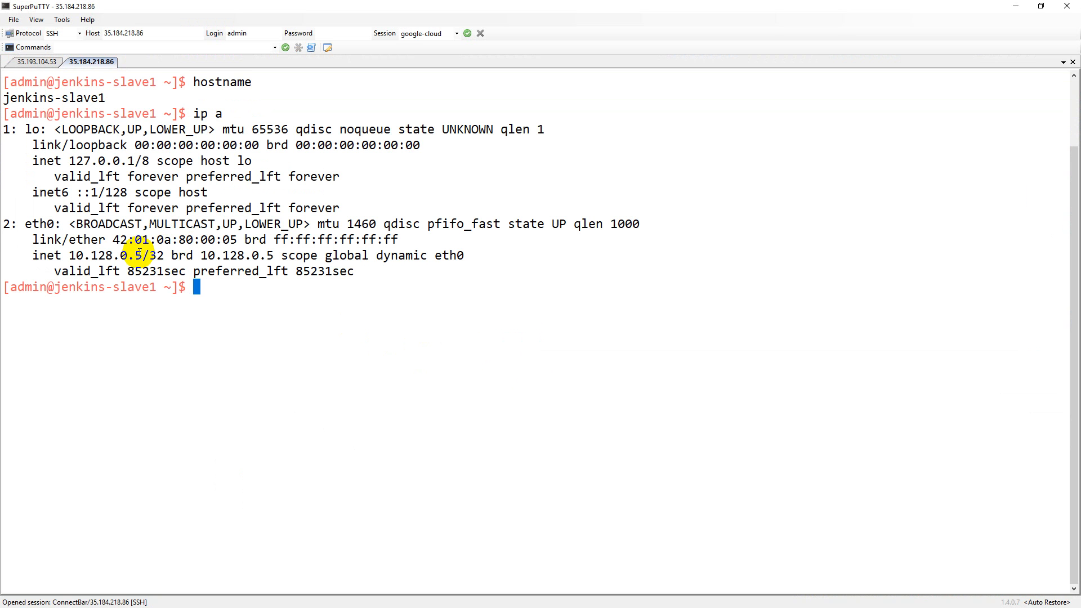
# Step: Grab the agent machine's internal IP address from the SuperPuTTY session
pyautogui.doubleClick(103, 255)
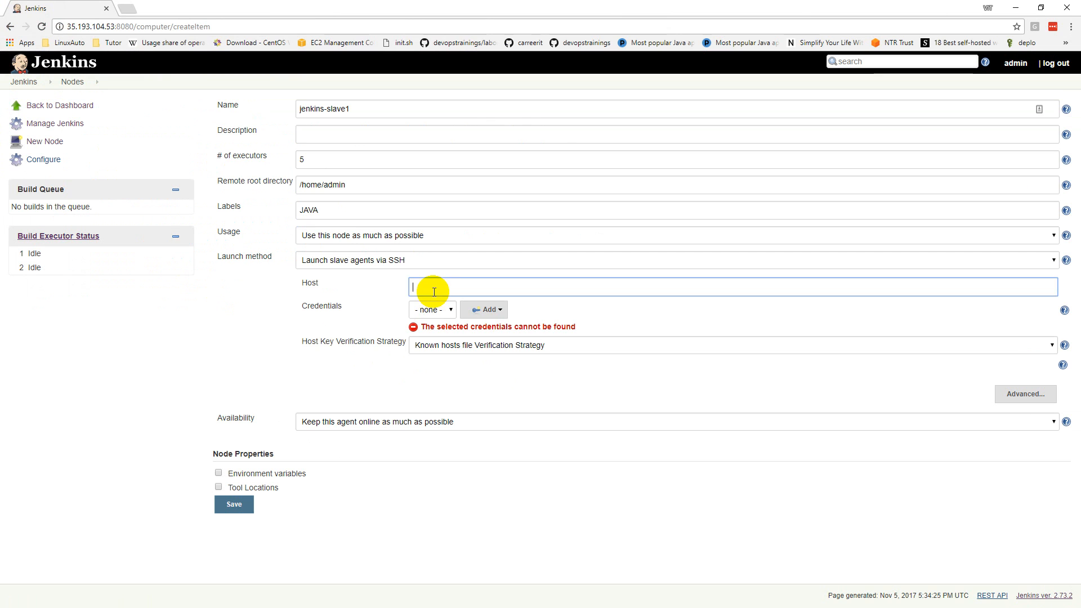
# Step: Set SSH host 10.128.0.5 and start adding a new credential from the Jenkins provider
pyautogui.write('10.128.0.5')
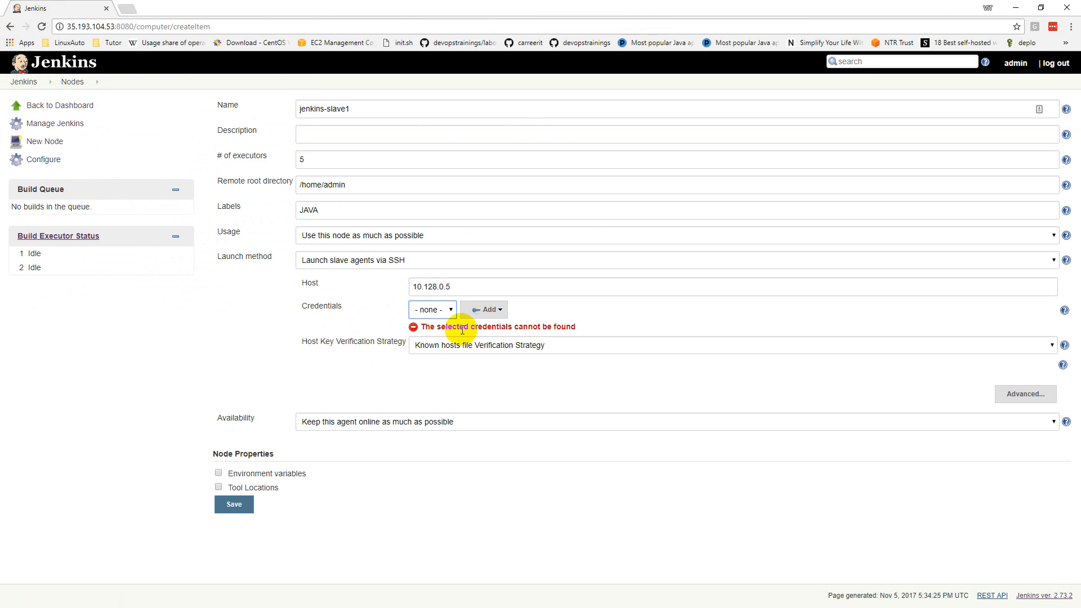
pyautogui.click(432, 308)
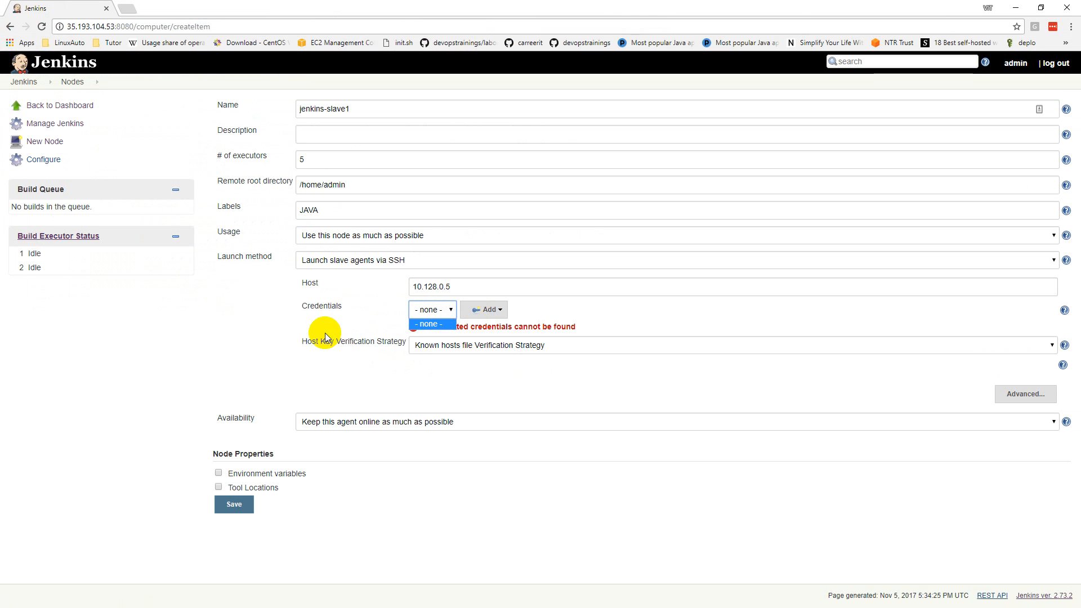
pyautogui.click(484, 308)
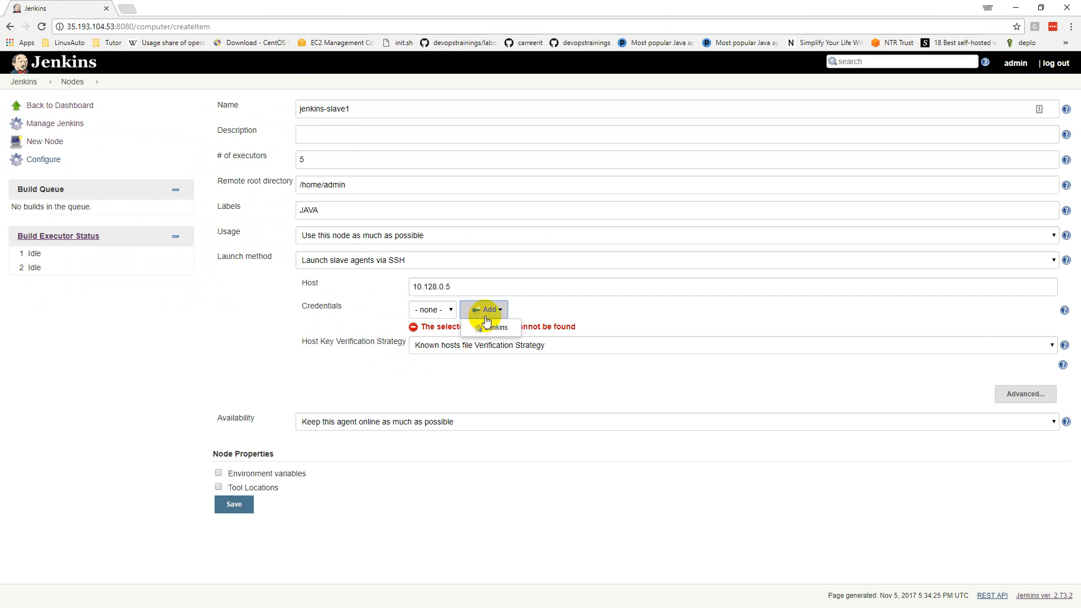
pyautogui.click(487, 308)
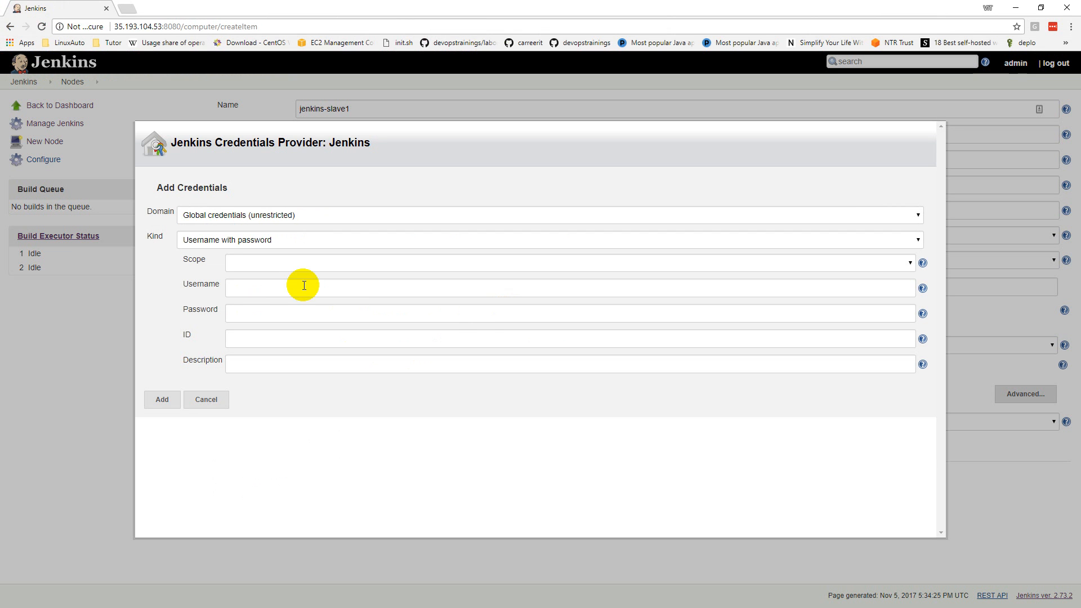
# Step: Make the credential an SSH Username with private key for user admin, key entered directly
pyautogui.click(568, 263)
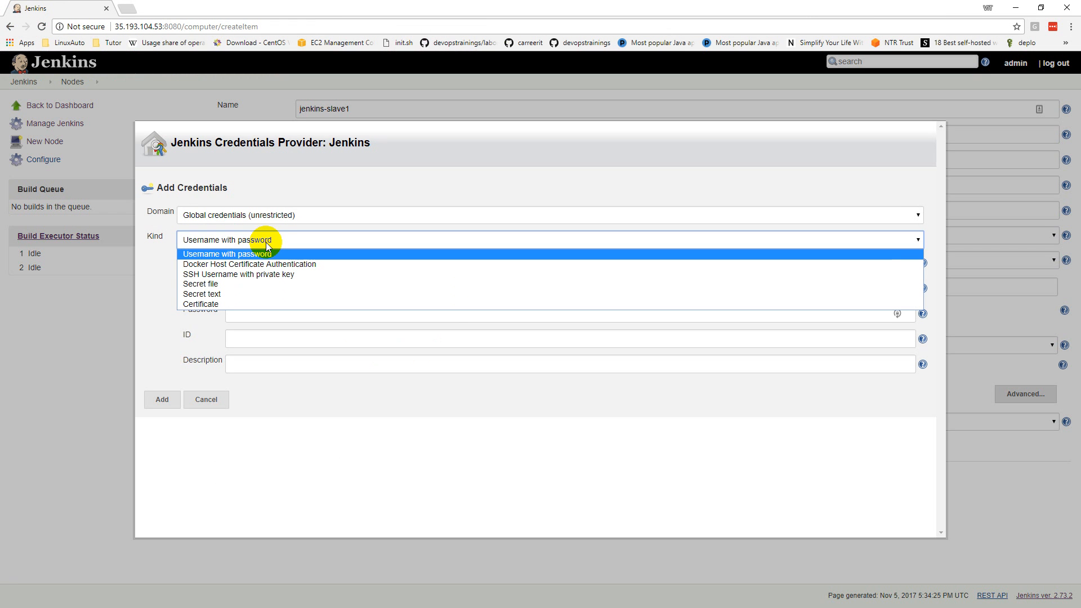
pyautogui.moveTo(260, 273)
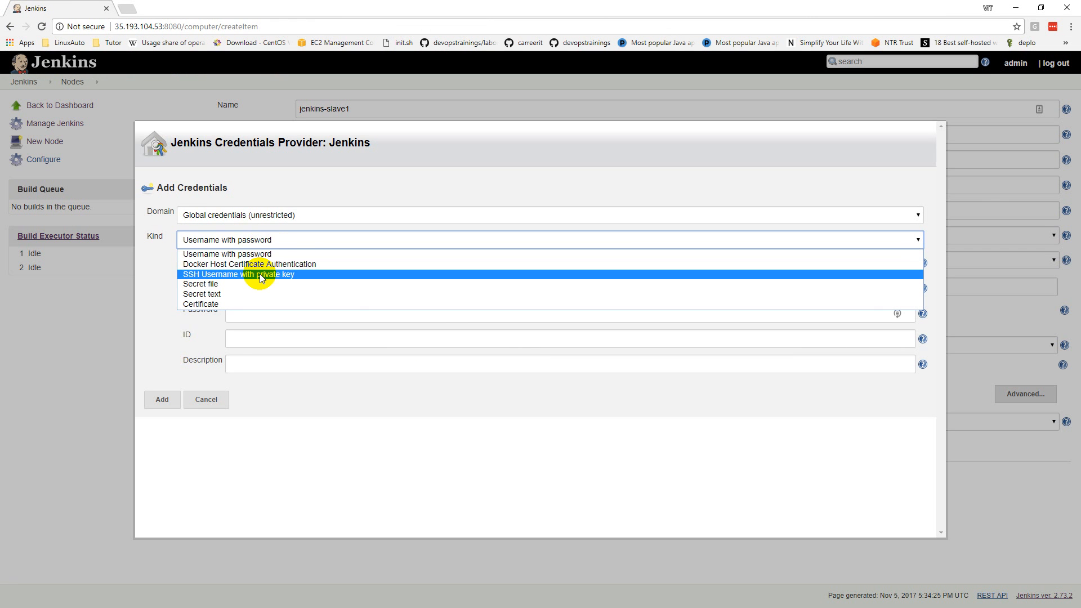
pyautogui.click(238, 274)
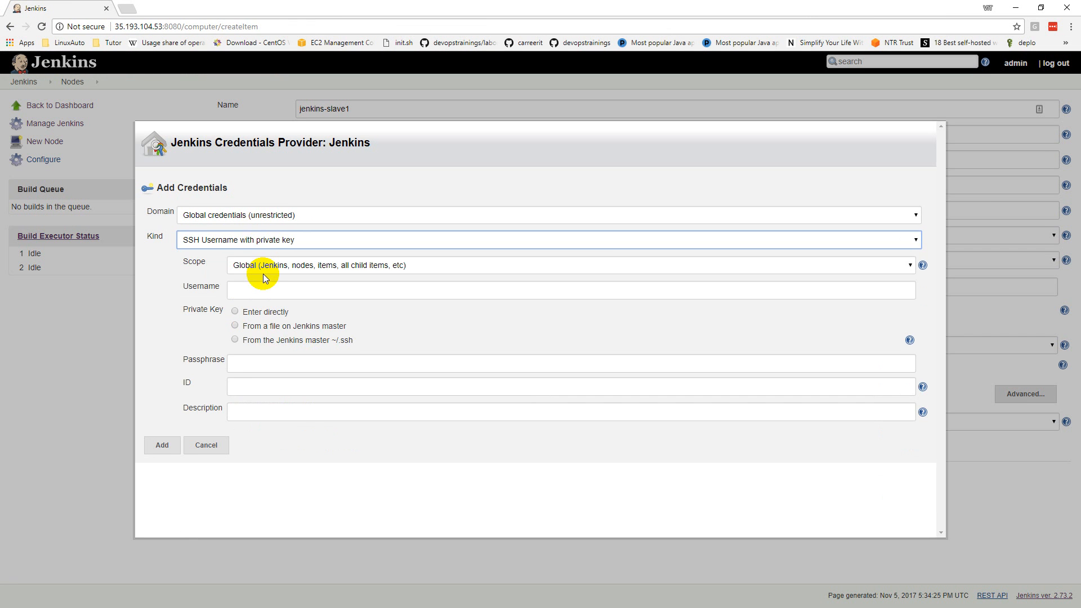
pyautogui.moveTo(252, 287)
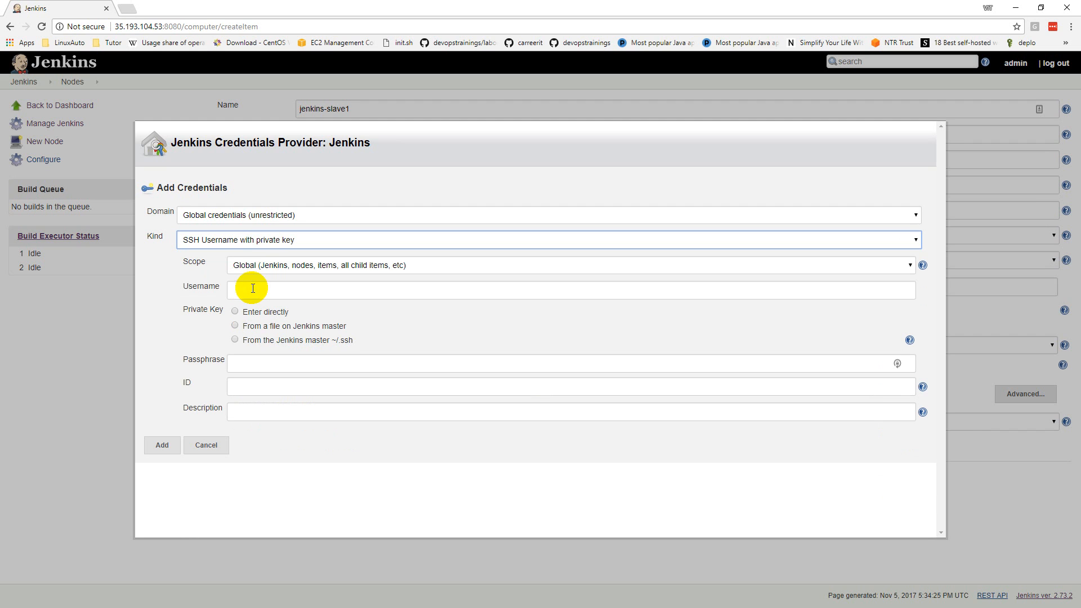
pyautogui.moveTo(191, 299)
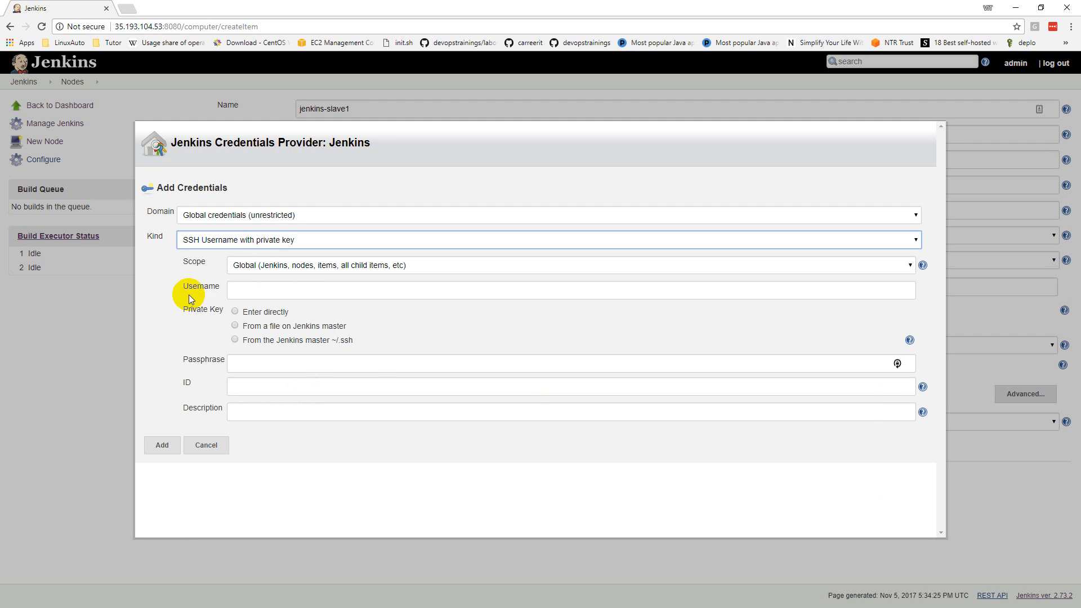
pyautogui.moveTo(367, 302)
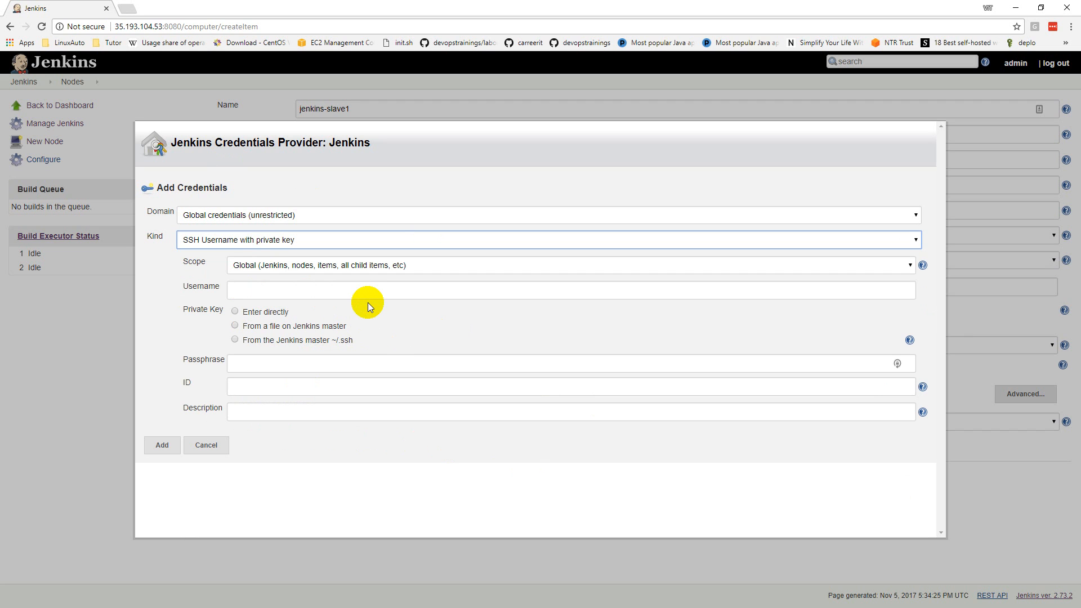
pyautogui.click(570, 290)
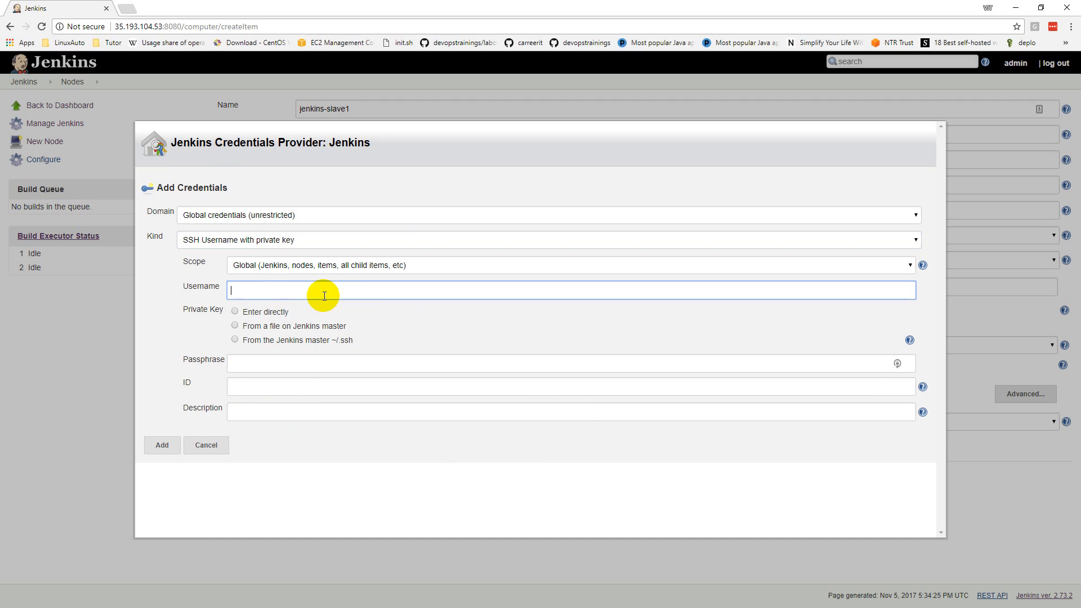
pyautogui.write('admin')
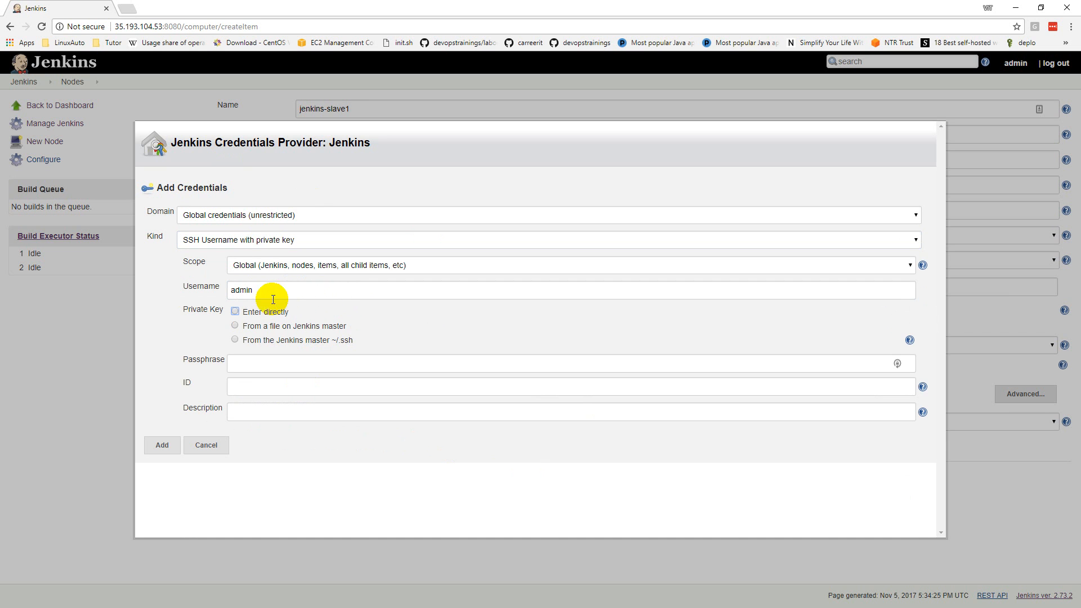
pyautogui.click(235, 312)
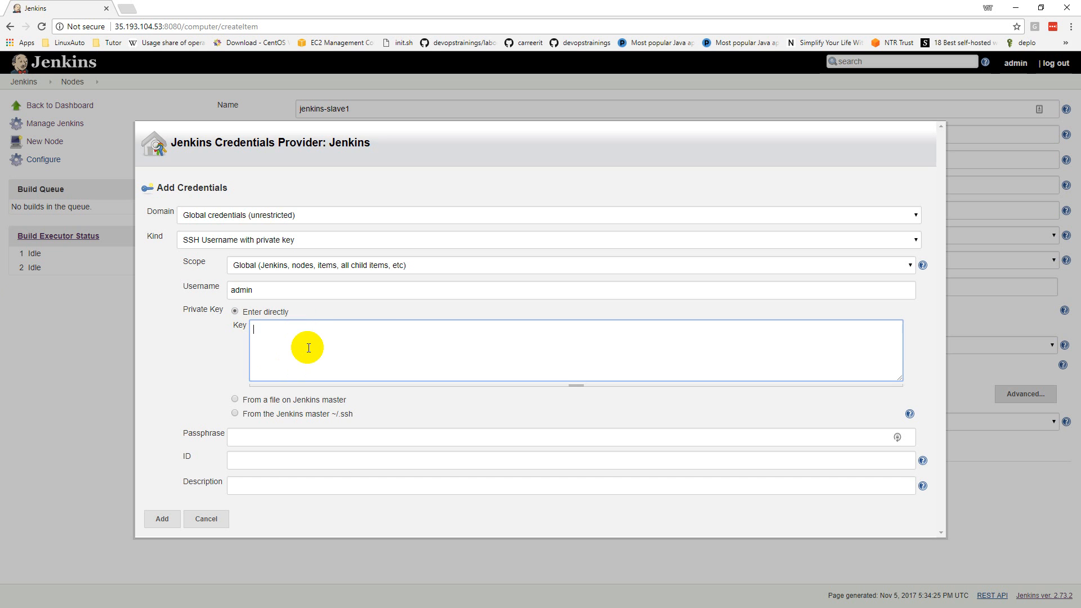
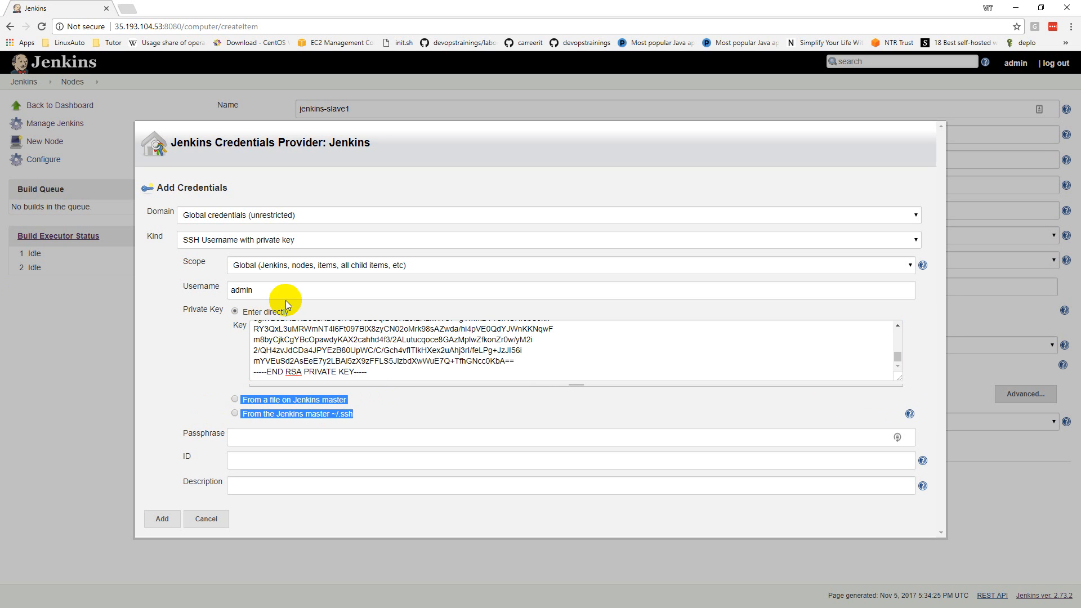
# Step: Paste the RSA private key, set ID JENKINS-SLAVE-KEY and add the credential
pyautogui.click(347, 345)
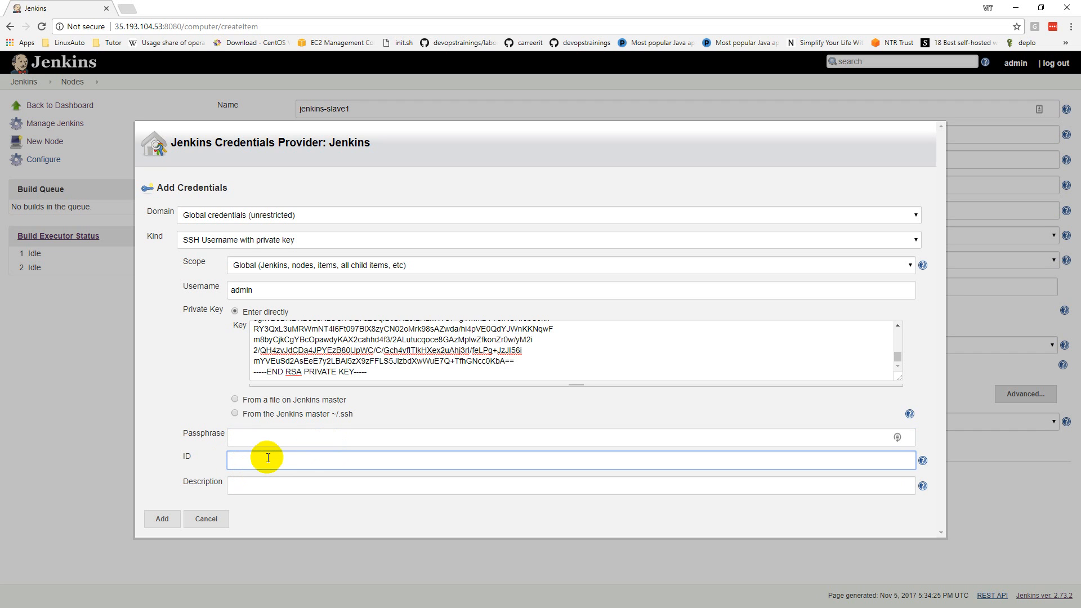
pyautogui.write('JENKINS')
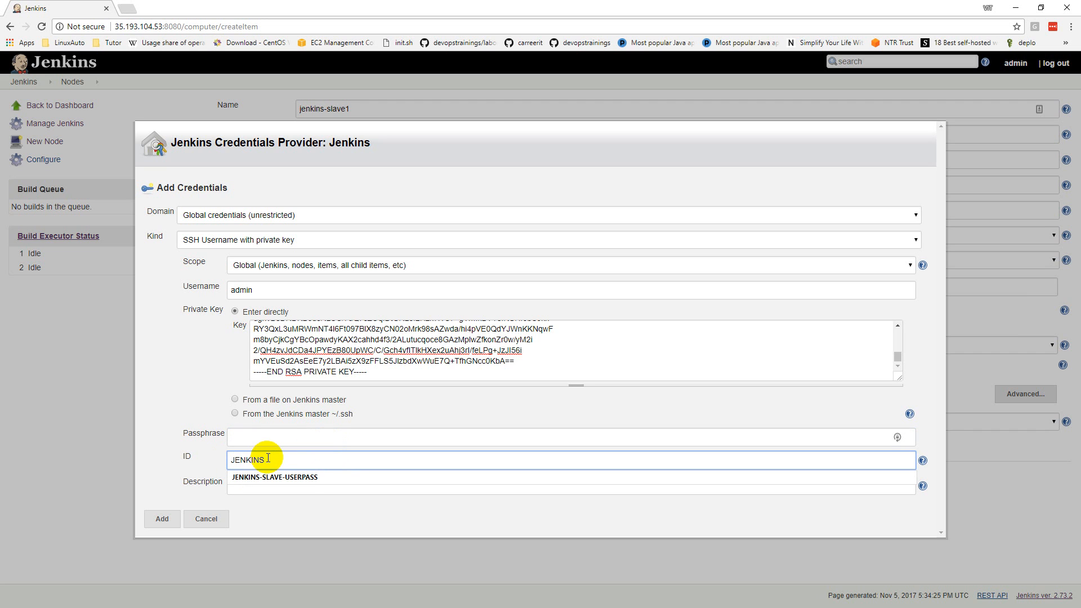
pyautogui.write('_S')
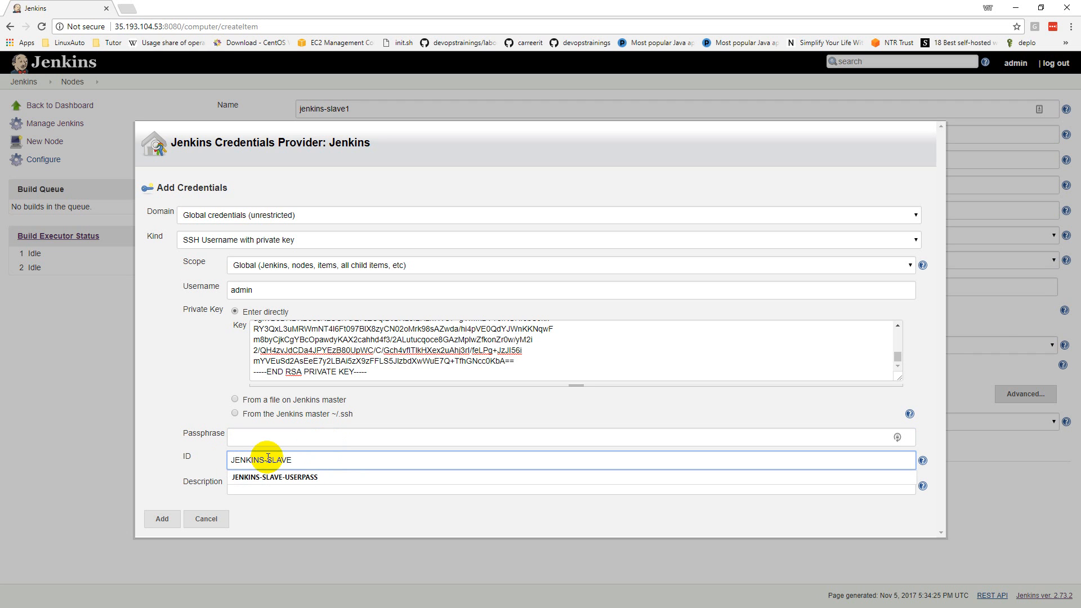
pyautogui.write('-KEY')
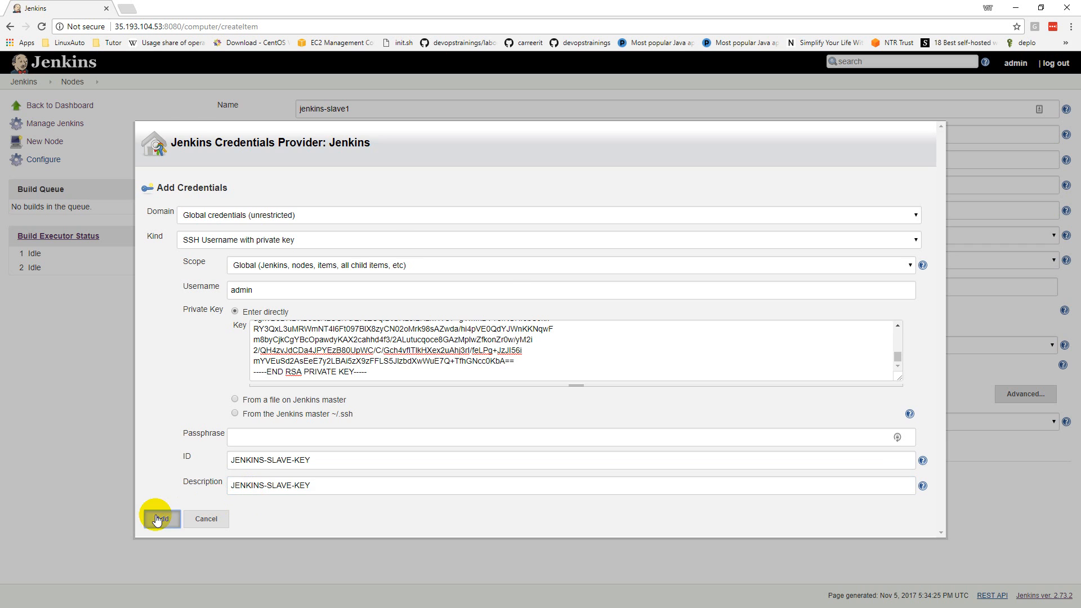
pyautogui.click(160, 518)
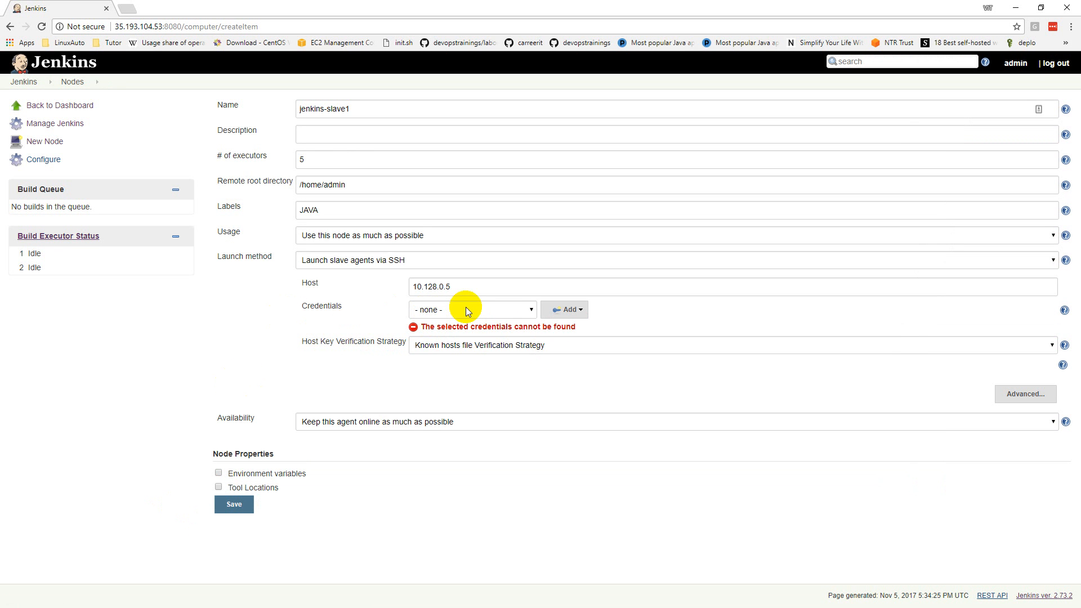
# Step: Select admin (JENKINS-SLAVE-KEY) as the node's SSH credentials
pyautogui.click(471, 309)
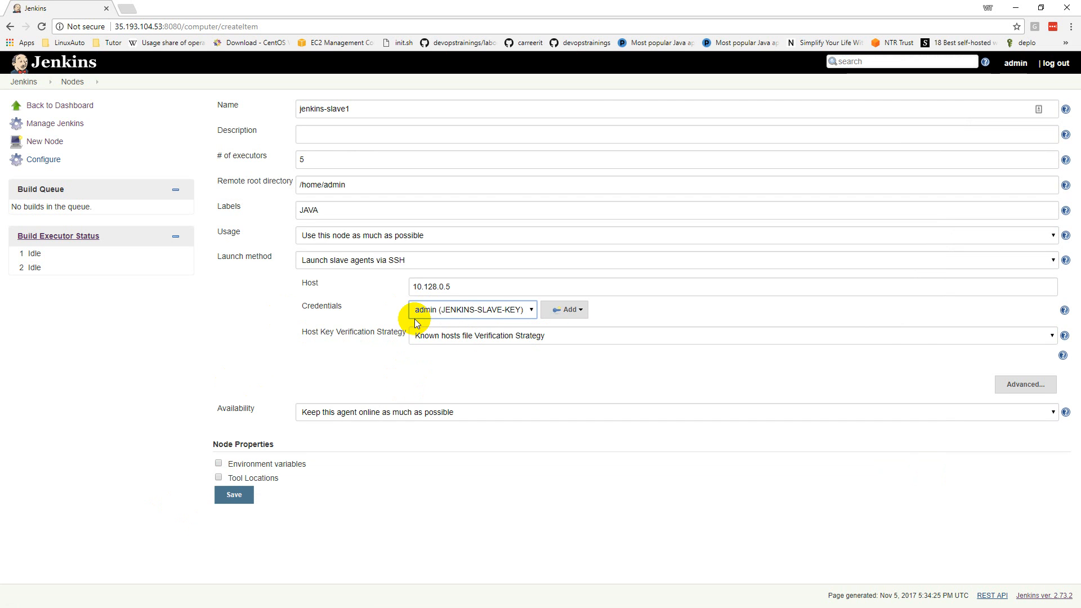
pyautogui.moveTo(228, 471)
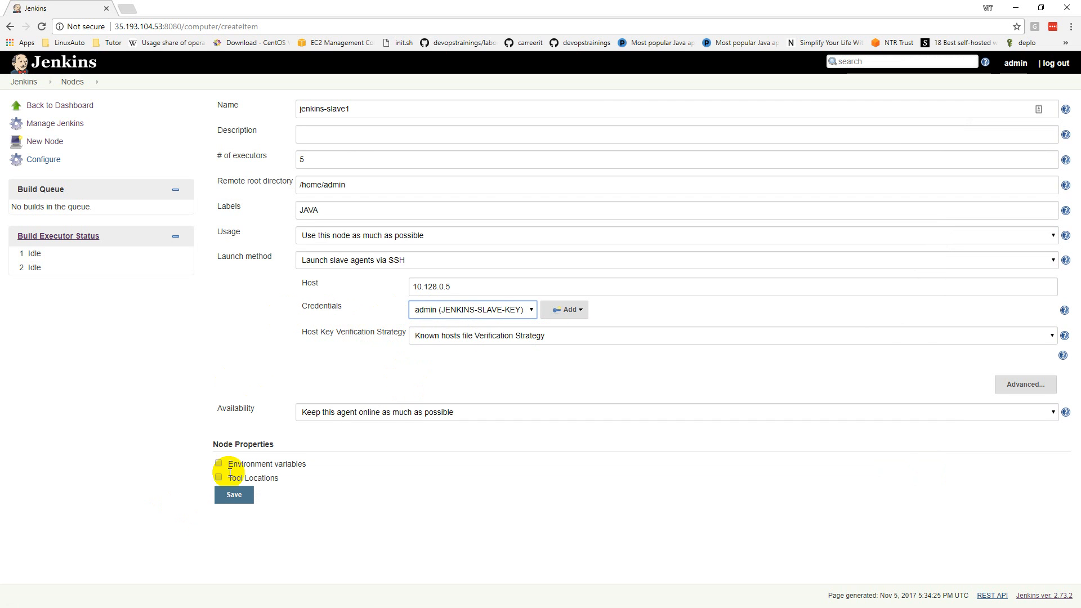
pyautogui.moveTo(569, 339)
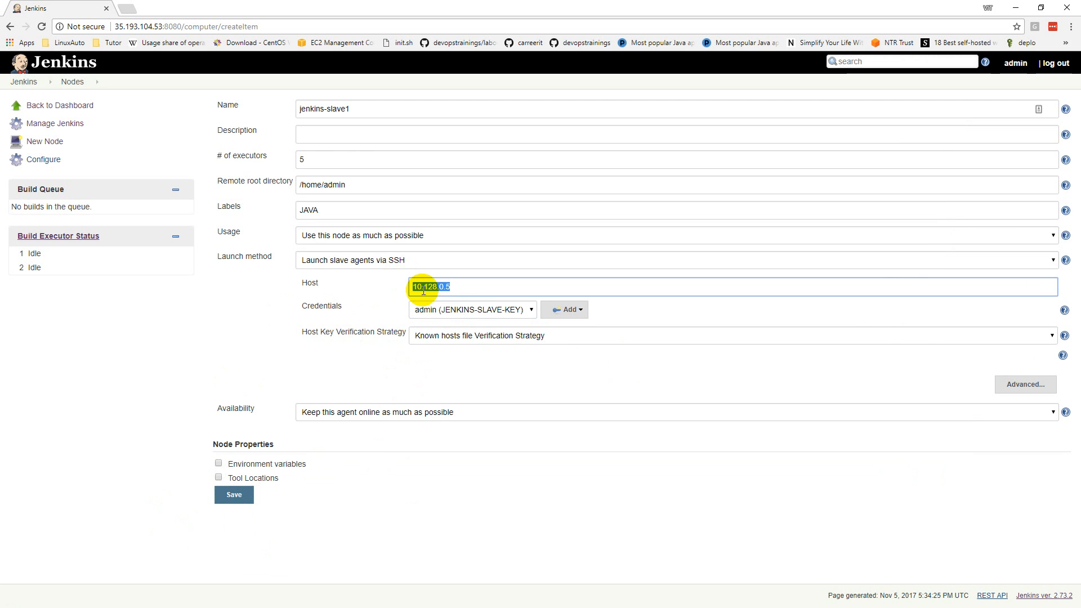
pyautogui.moveTo(471, 318)
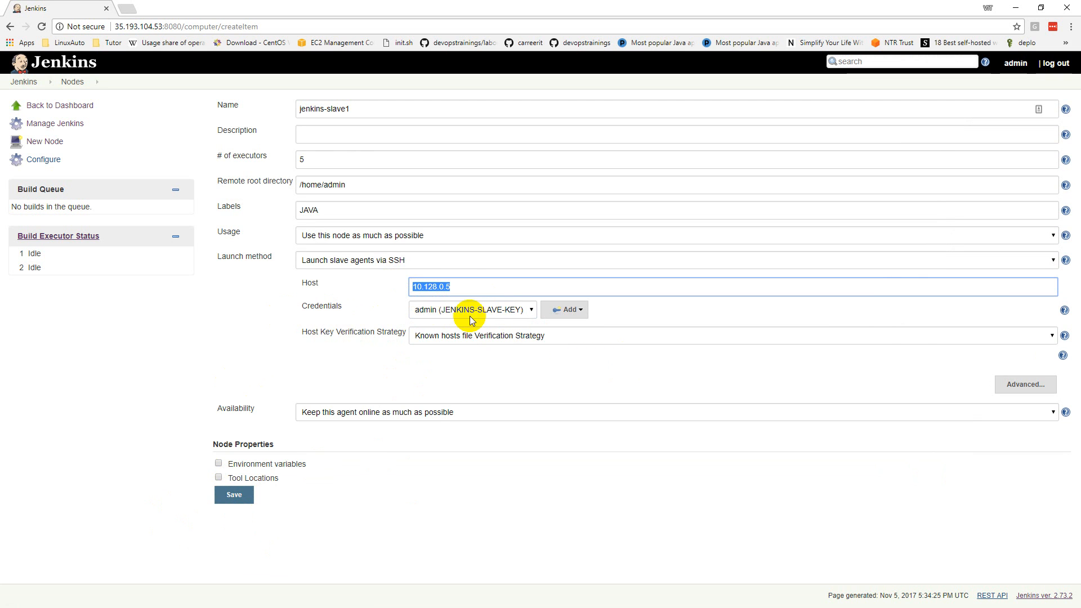
pyautogui.moveTo(445, 326)
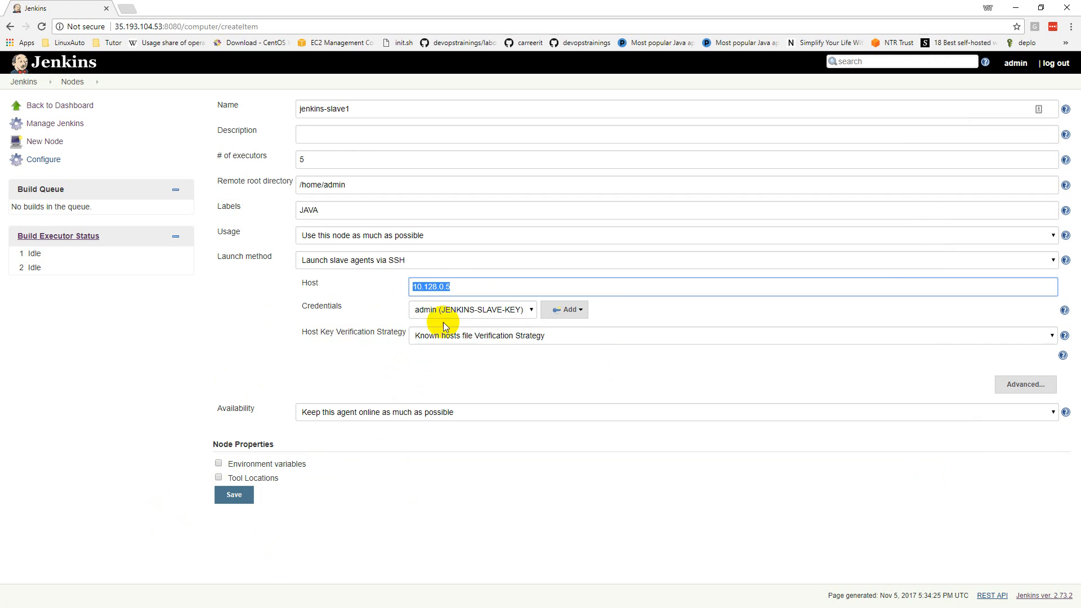
# Step: Set the SSH host key Verification Strategy to Non verifying and save the jenkins-slave1 agent
pyautogui.click(1024, 384)
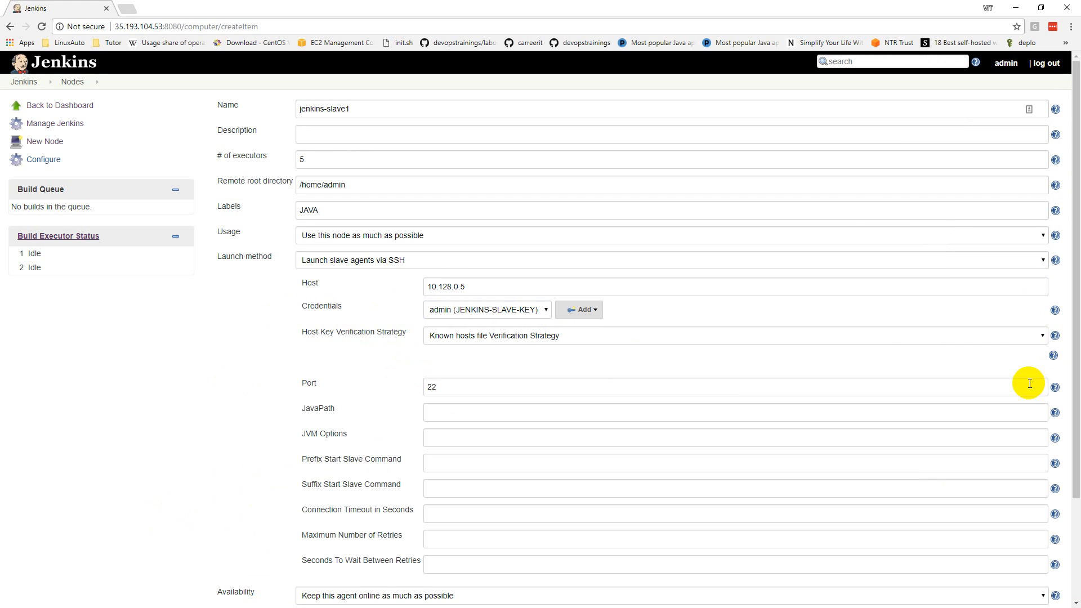
pyautogui.scroll(-3)
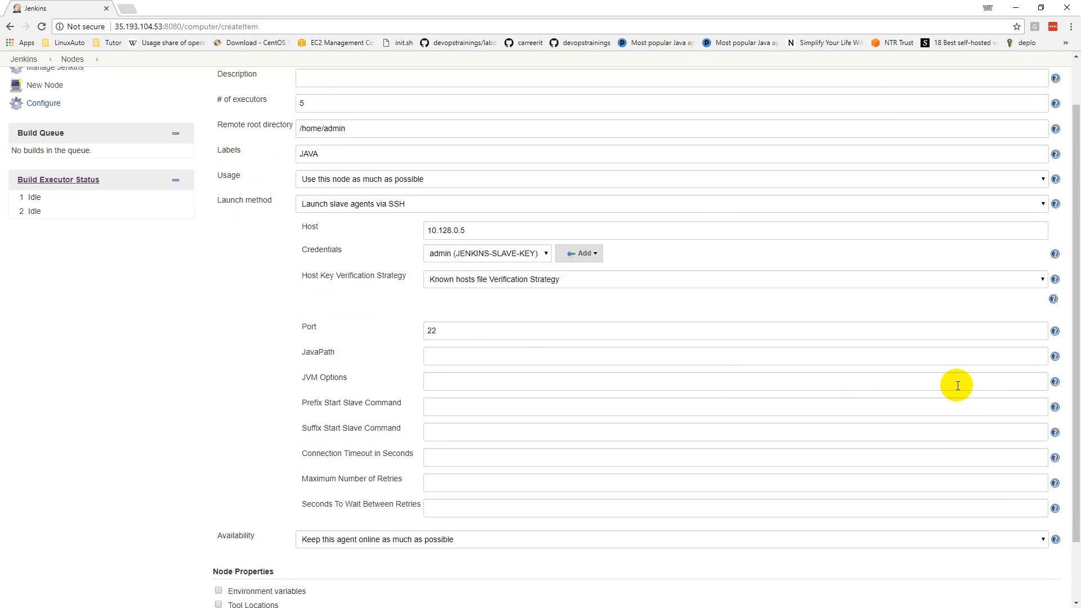
pyautogui.scroll(-3)
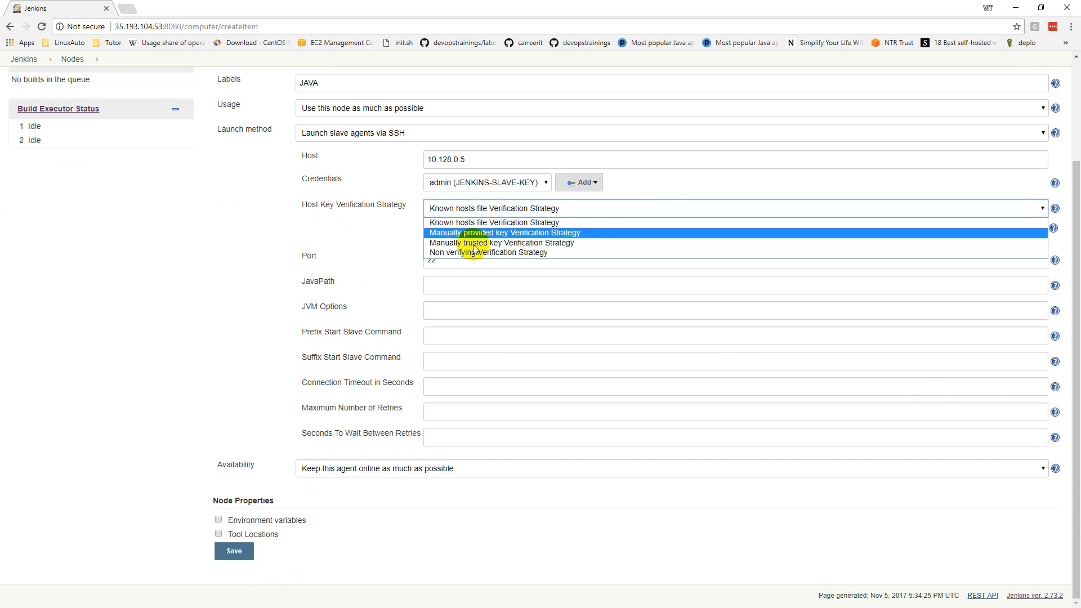
pyautogui.click(487, 251)
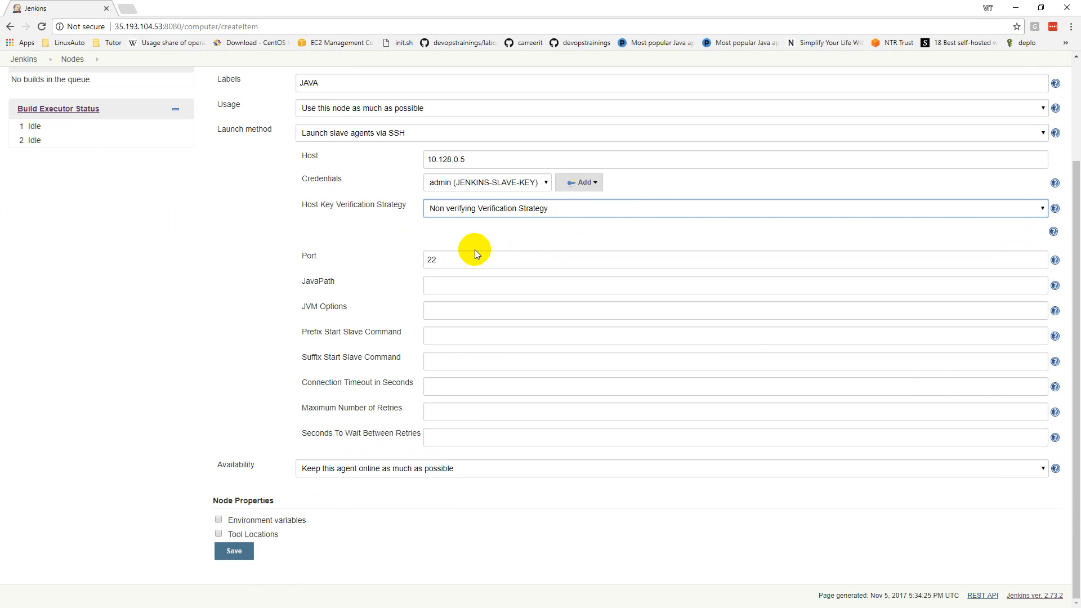
pyautogui.moveTo(503, 252)
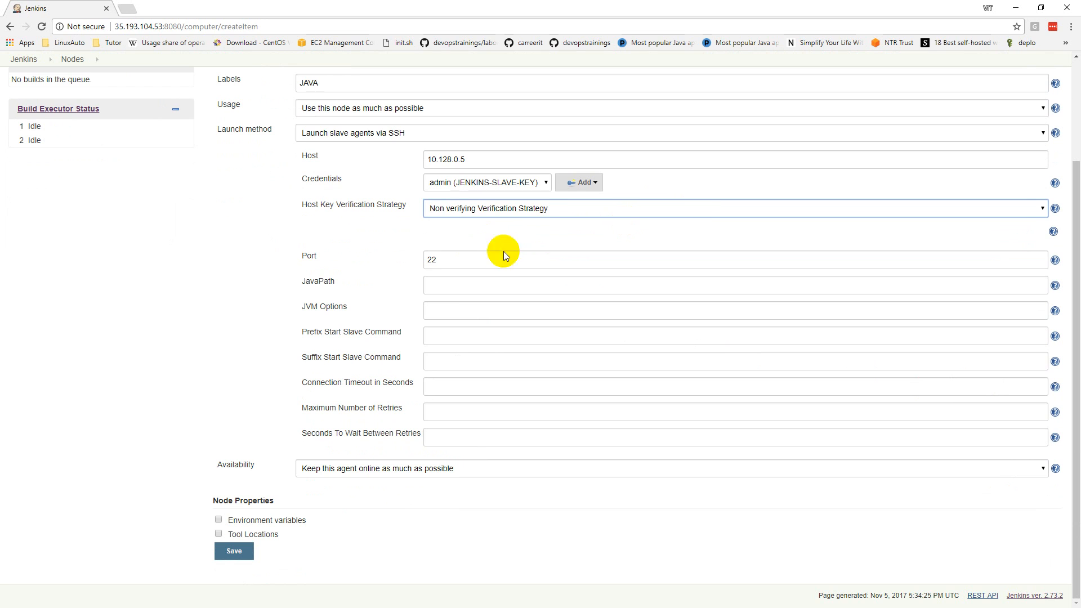
pyautogui.moveTo(483, 355)
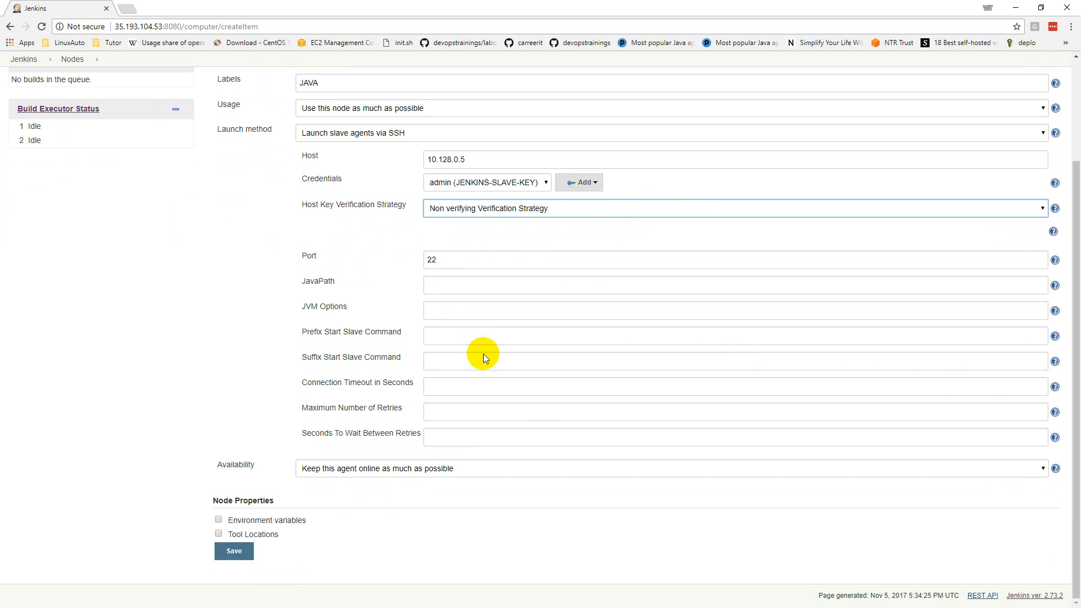
pyautogui.moveTo(538, 429)
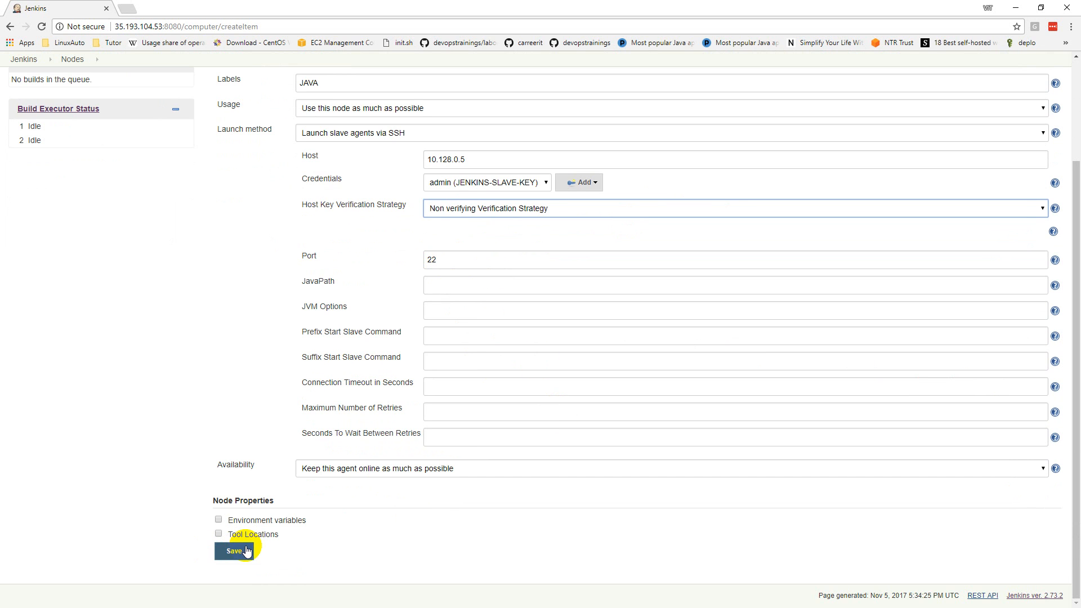
pyautogui.click(233, 550)
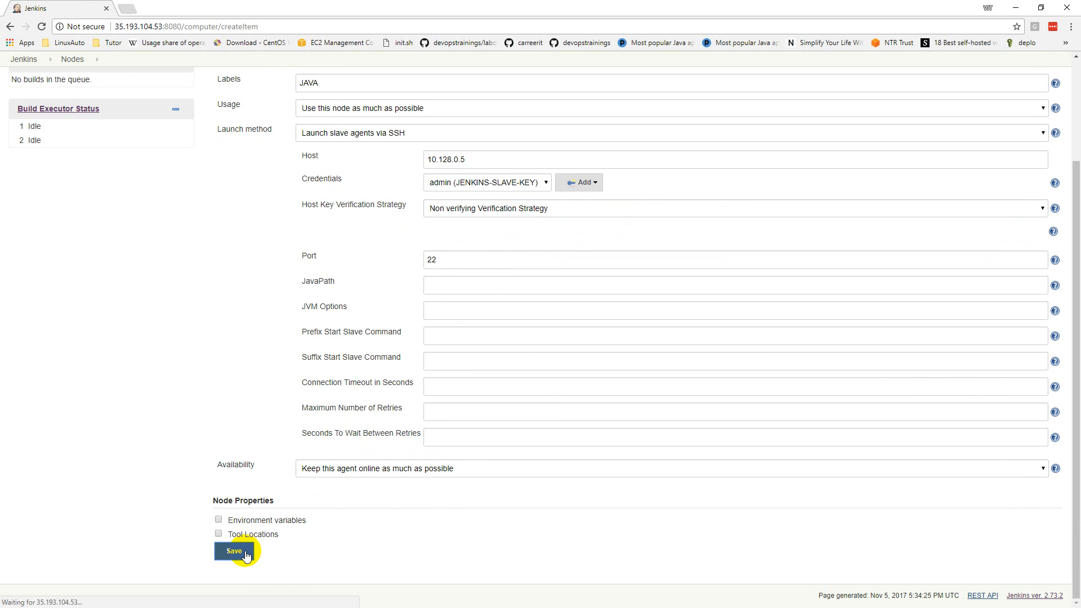
# Step: View the offline jenkins-slave1 agent's launch log reporting no Java found and a failed JDK install
pyautogui.click(234, 550)
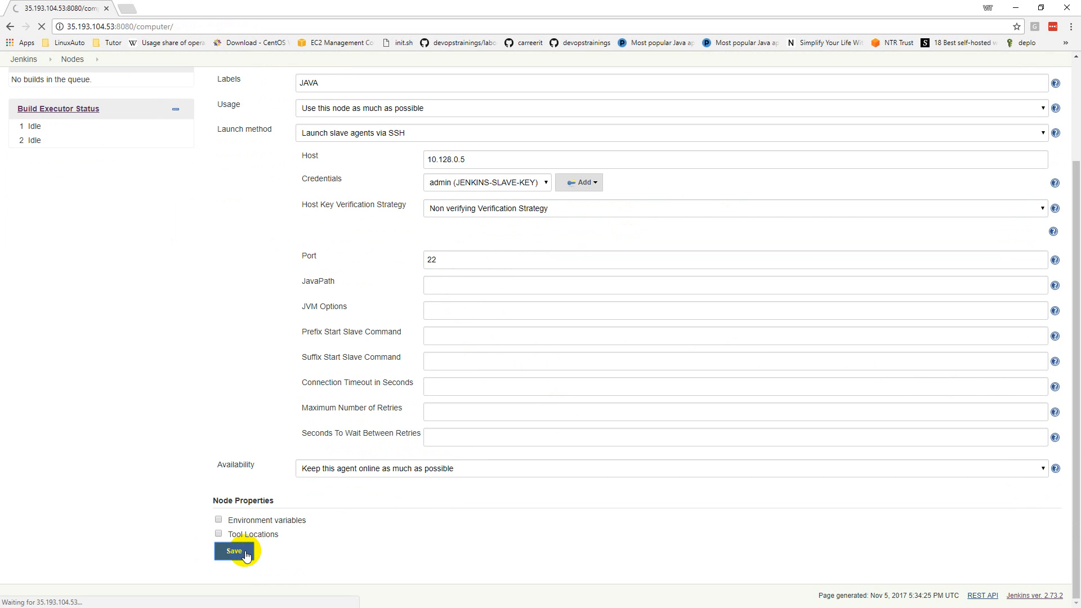
pyautogui.click(234, 550)
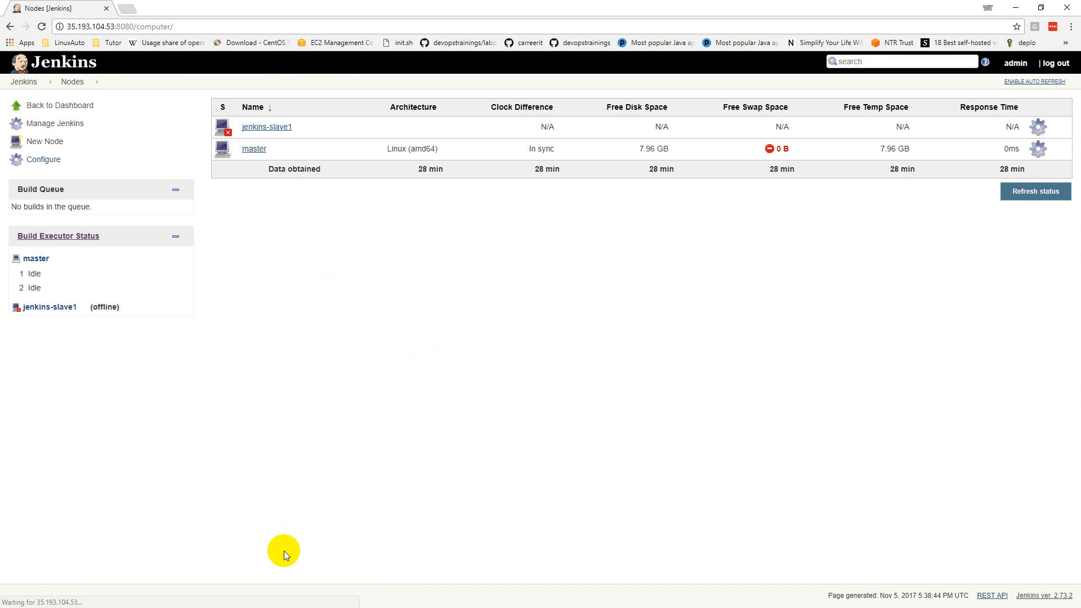
pyautogui.moveTo(241, 101)
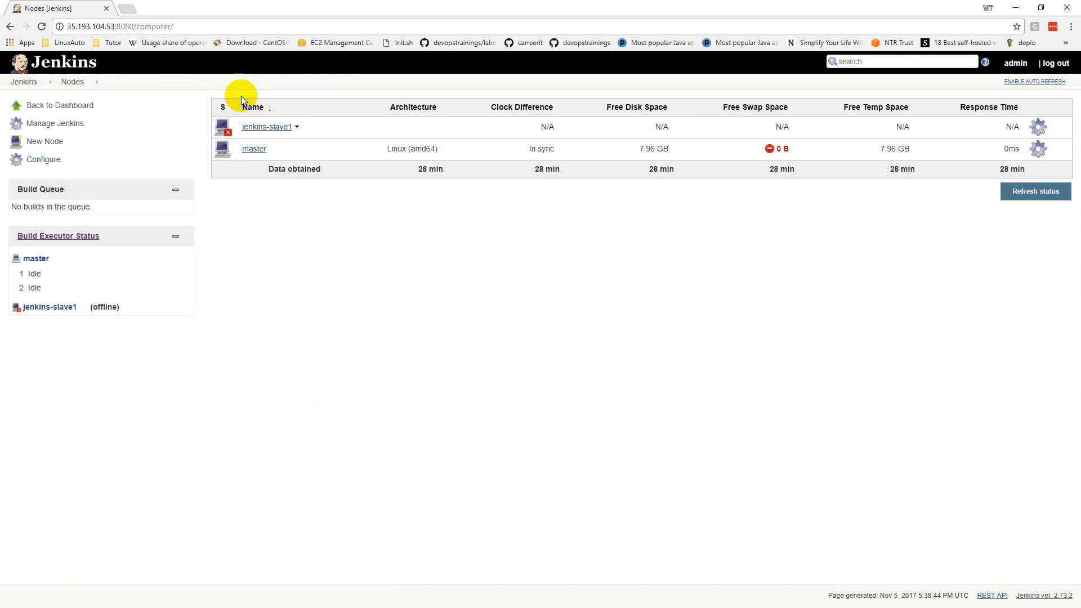
pyautogui.click(266, 126)
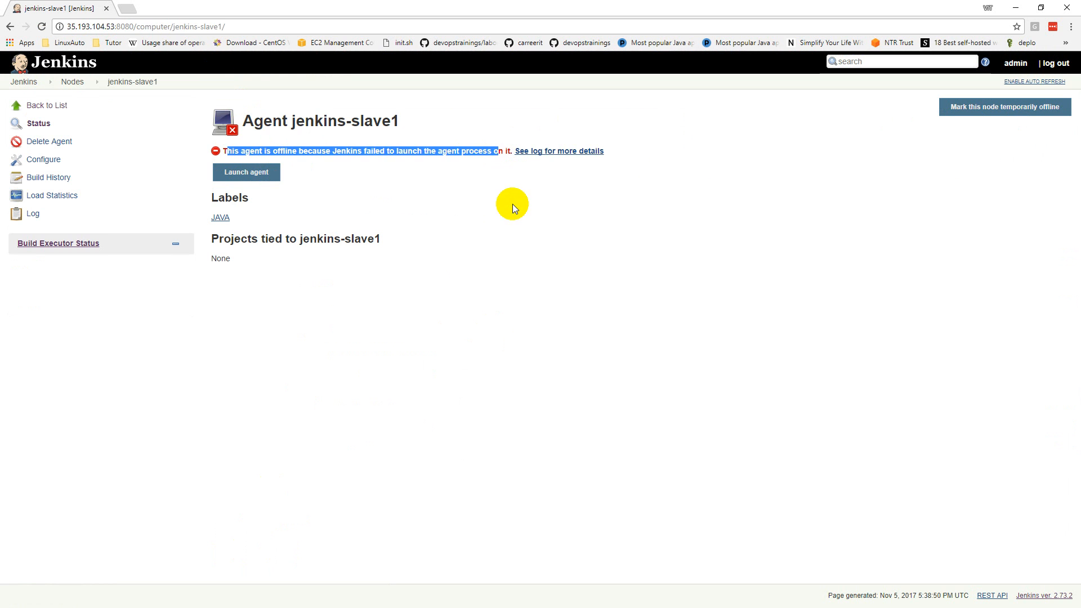
pyautogui.click(558, 151)
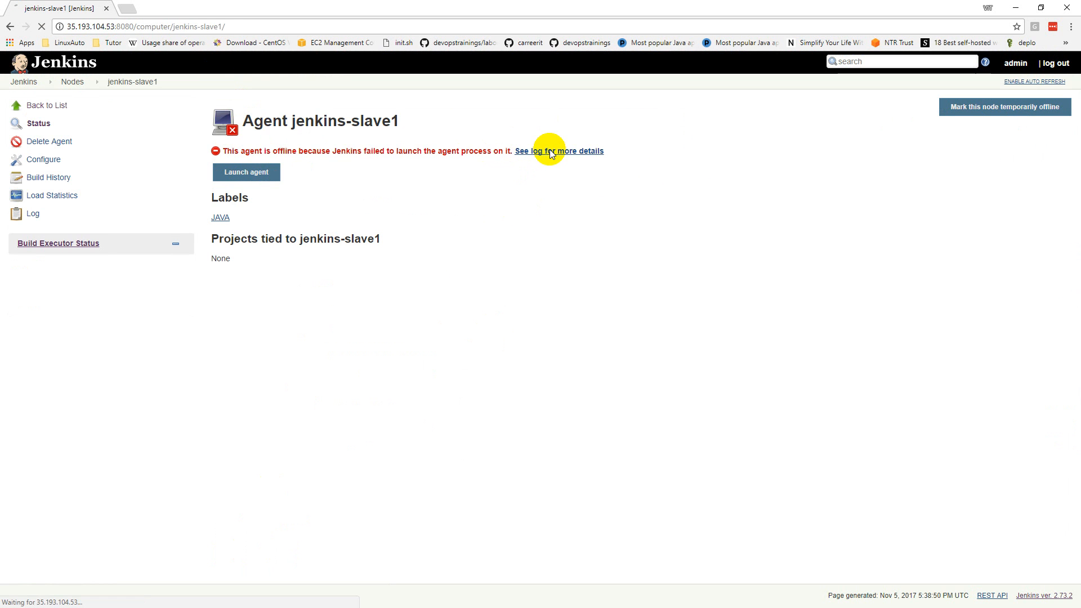
pyautogui.click(559, 151)
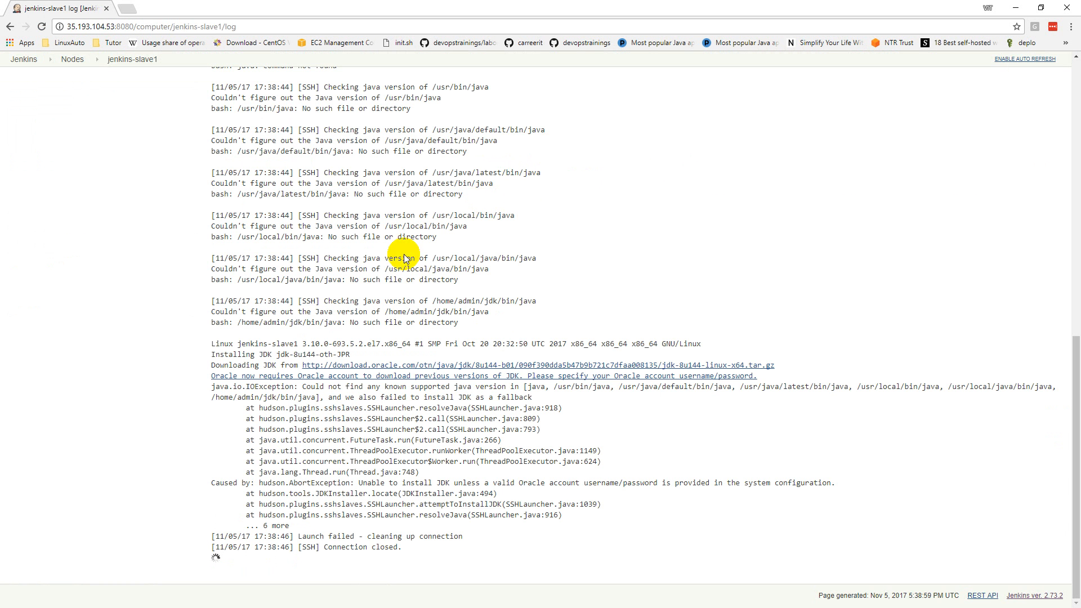
pyautogui.moveTo(344, 333)
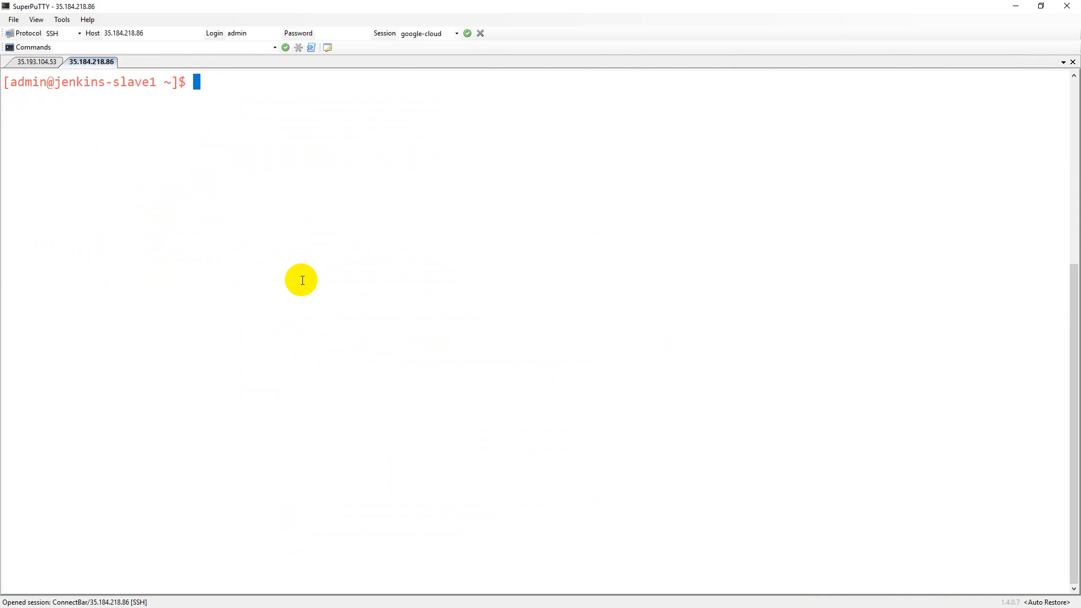
# Step: Run 'sudo yum install java' on jenkins-slave1 to install java-1.8.0-openjdk
pyautogui.write('sudo yum')
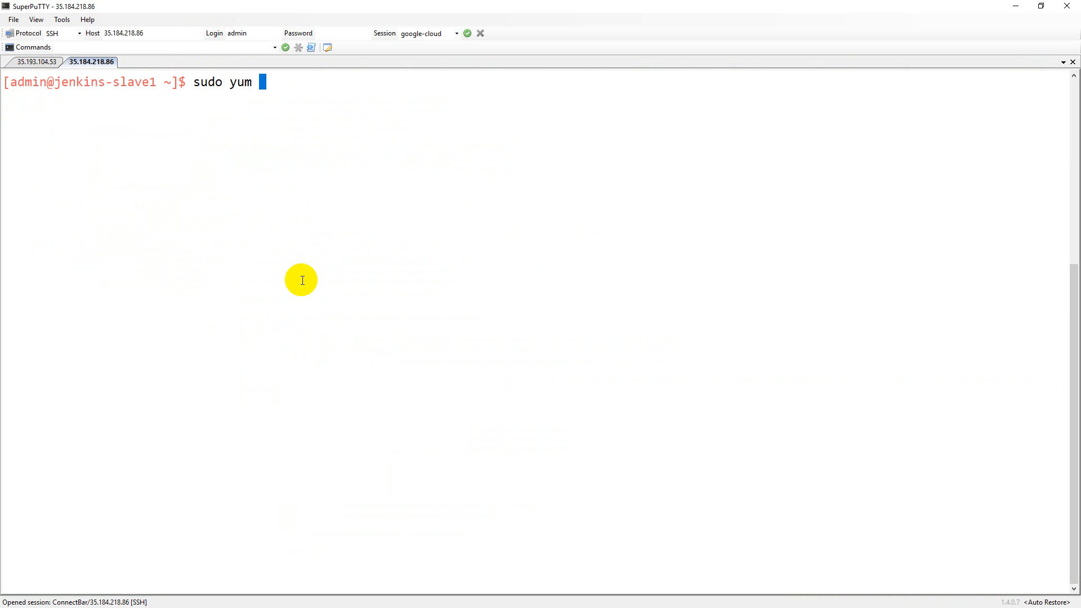
pyautogui.write('install java')
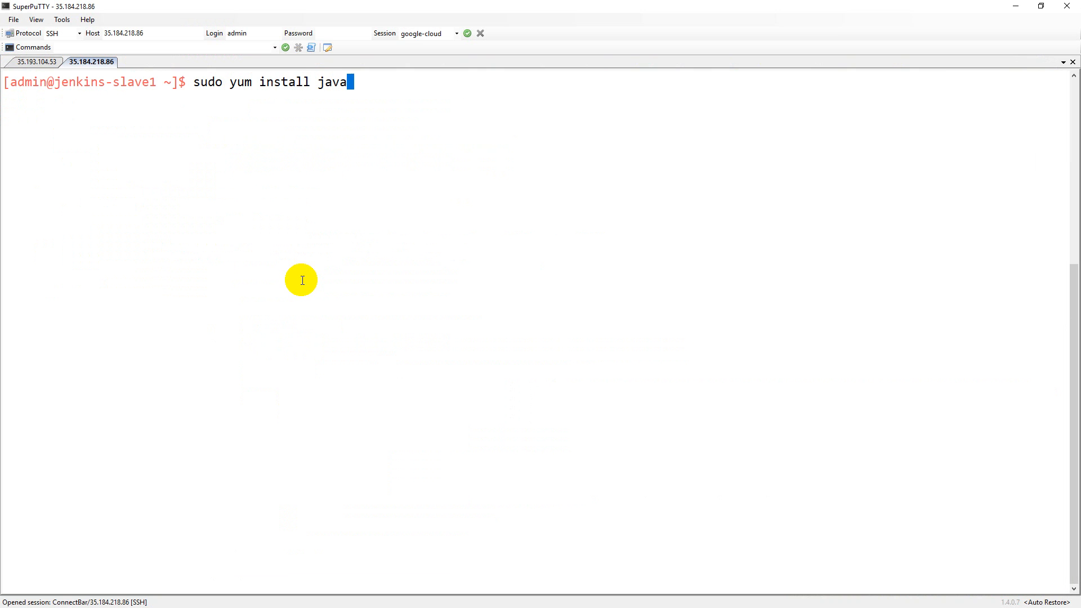
pyautogui.press('Return')
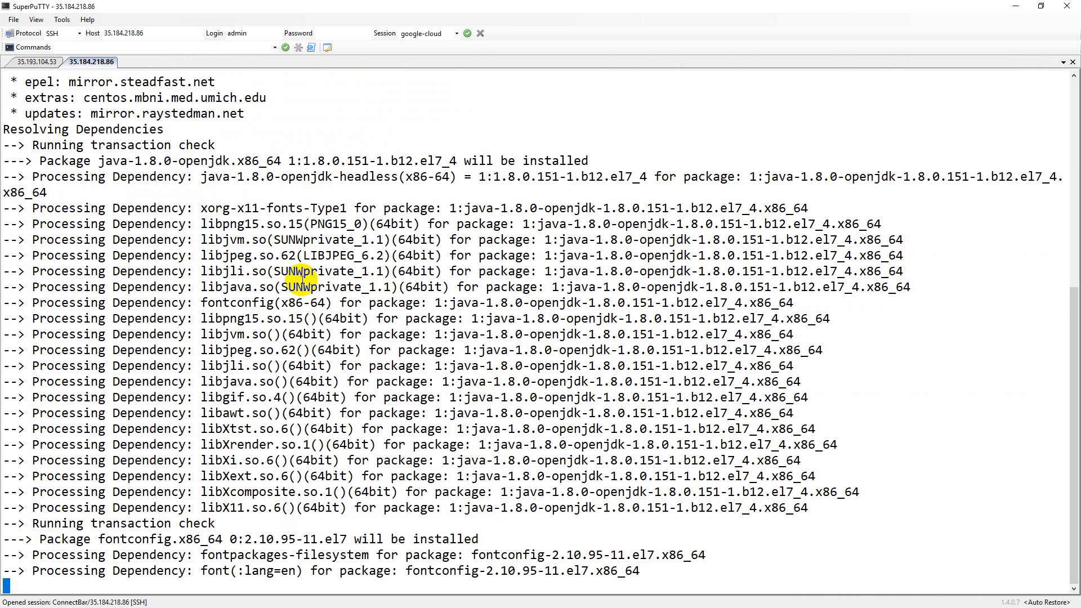
pyautogui.scroll(-3)
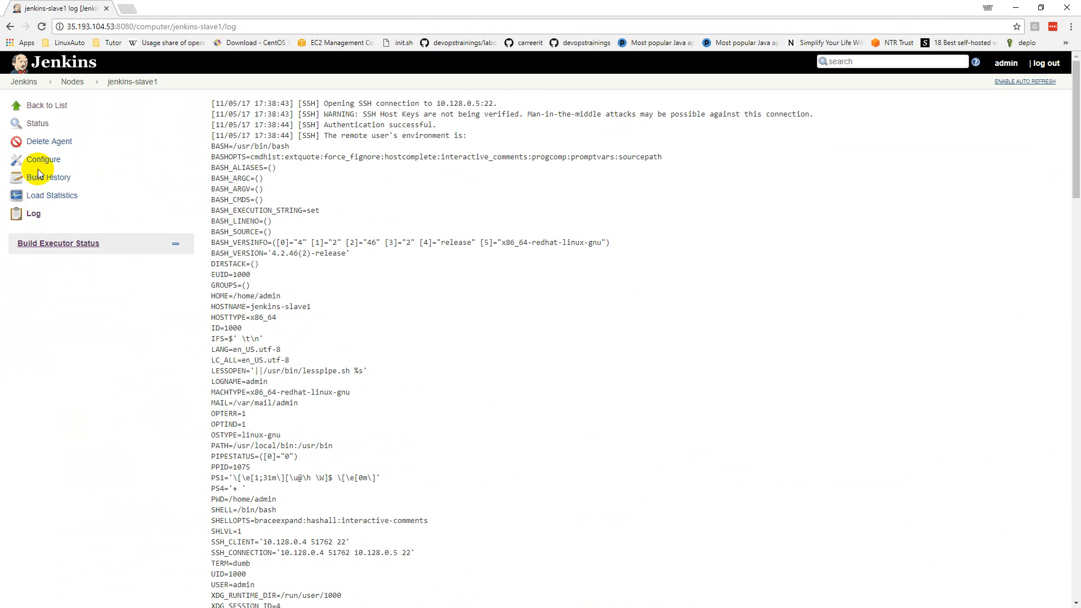
# Step: Relaunch the jenkins-slave1 agent and highlight the 'Agent successfully connected and online' log message
pyautogui.click(131, 81)
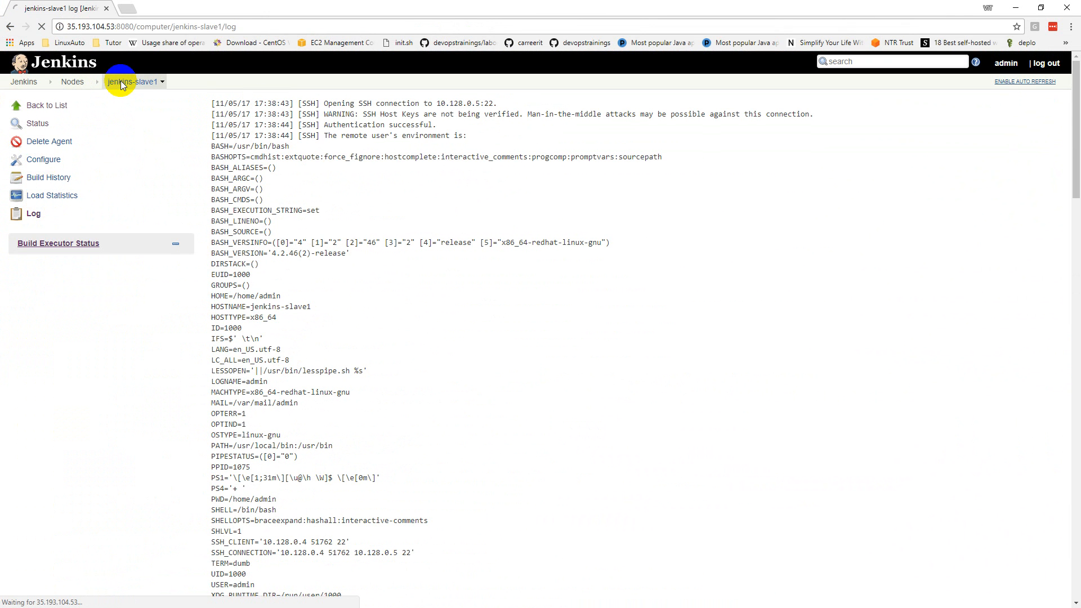
pyautogui.click(131, 81)
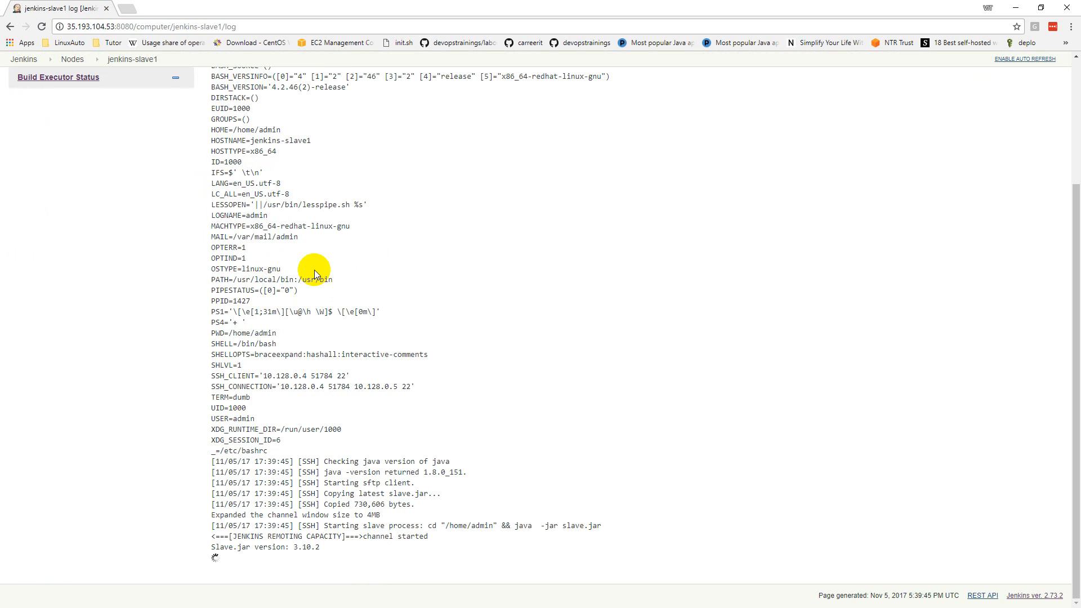
pyautogui.scroll(-3)
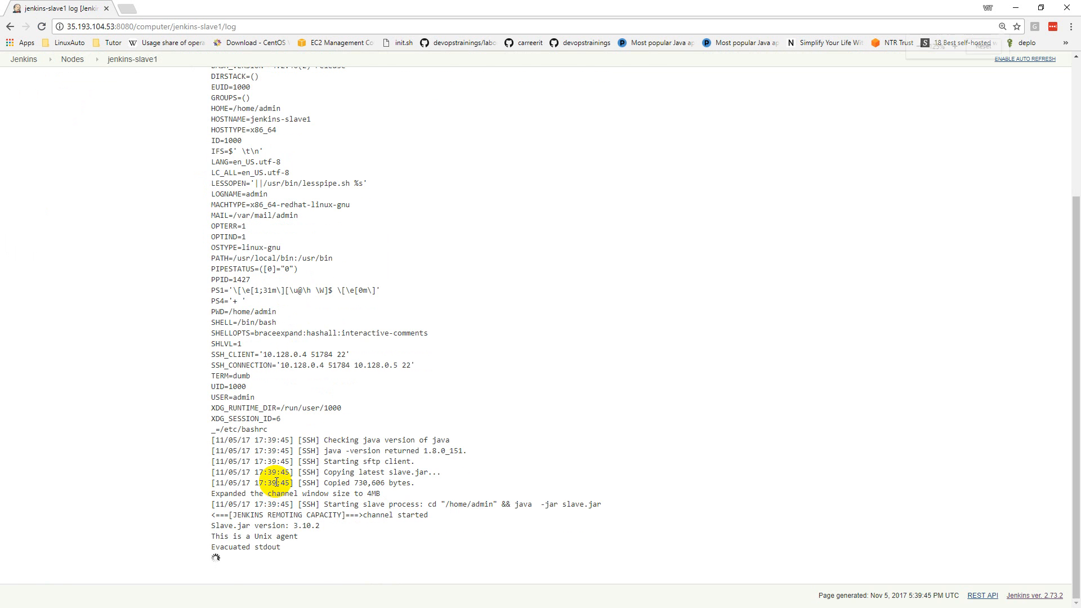
pyautogui.scroll(-3)
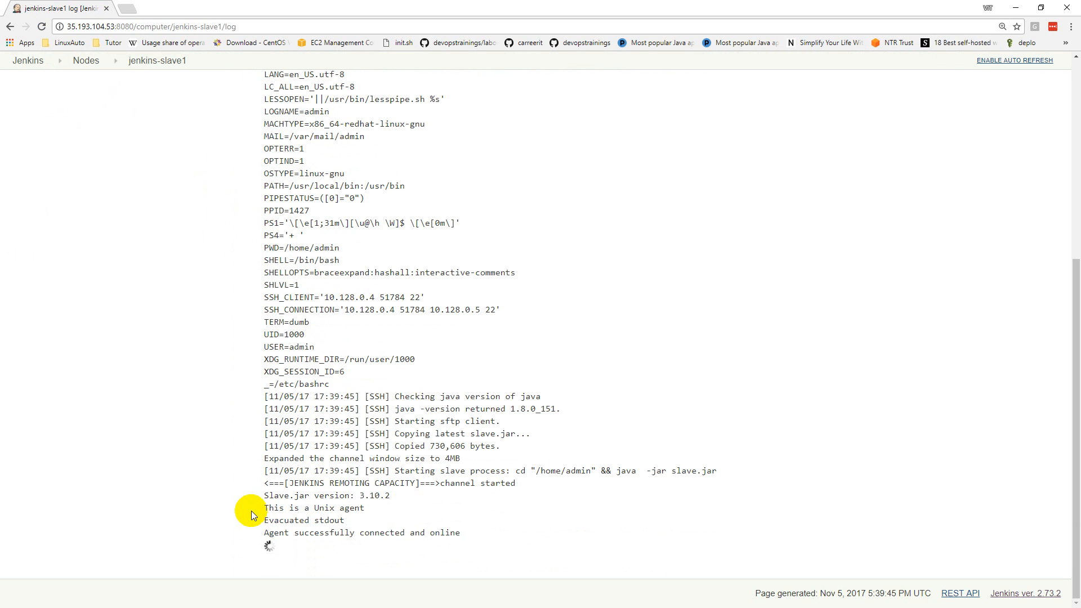
pyautogui.doubleClick(314, 508)
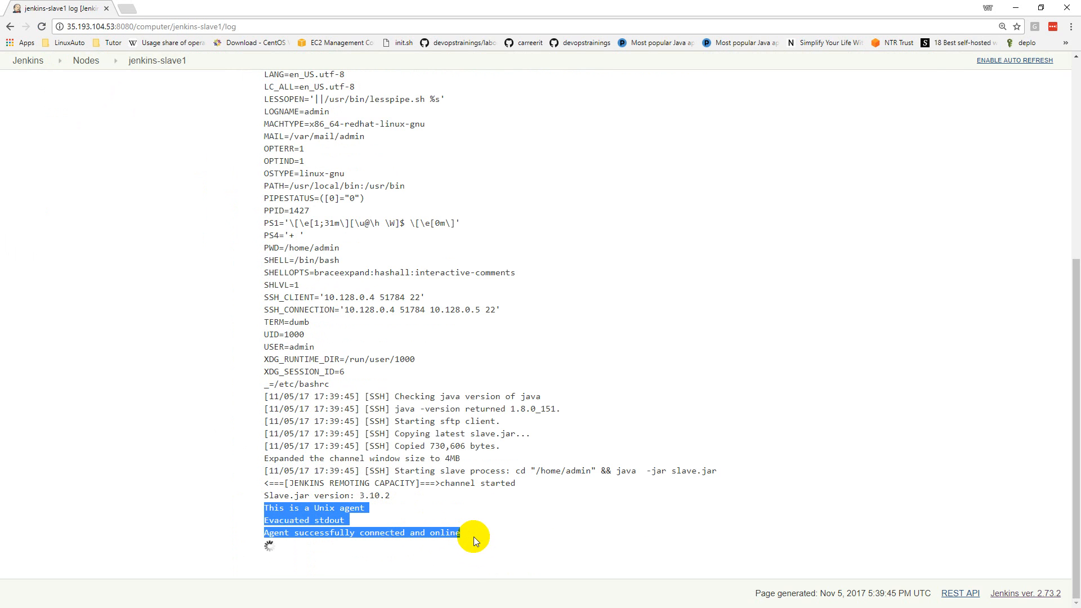
# Step: Check the Nodes list shows jenkins-slave1 online with 5 idle executors, then go to the Jenkins dashboard
pyautogui.click(85, 61)
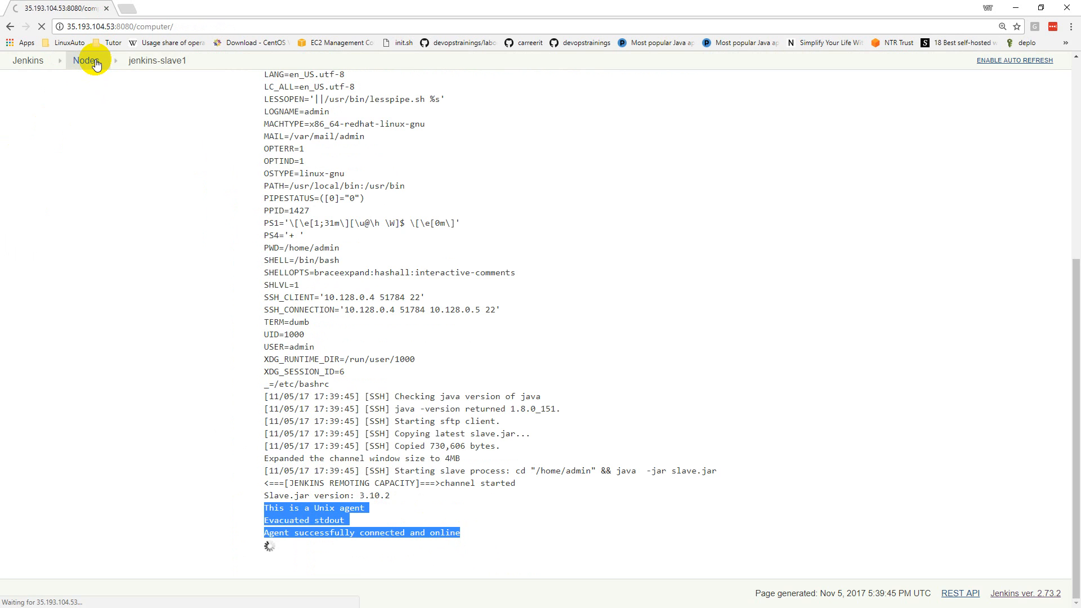
pyautogui.click(85, 61)
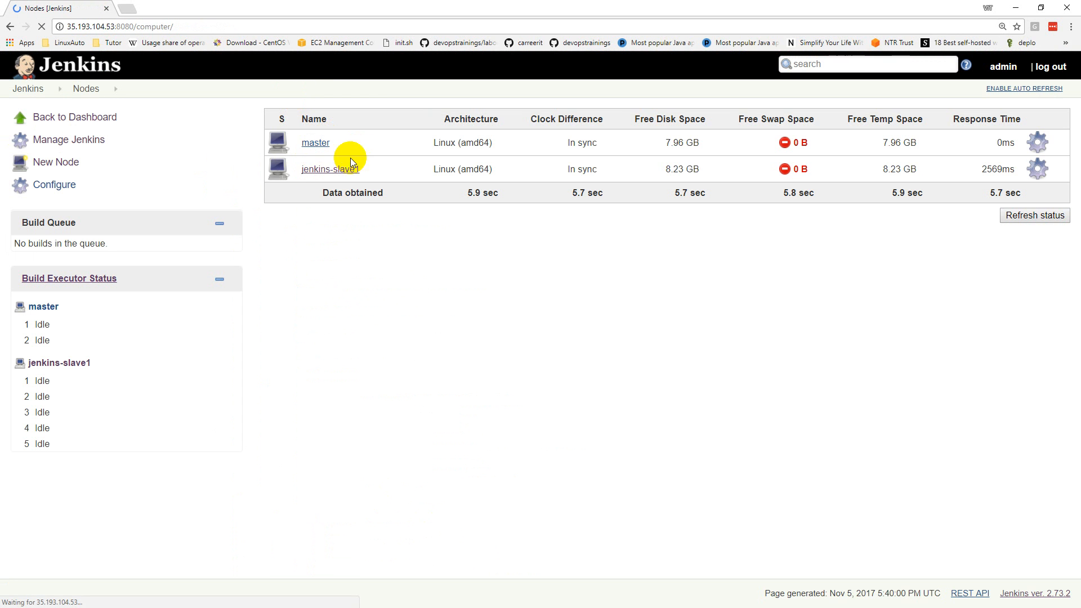
pyautogui.click(313, 119)
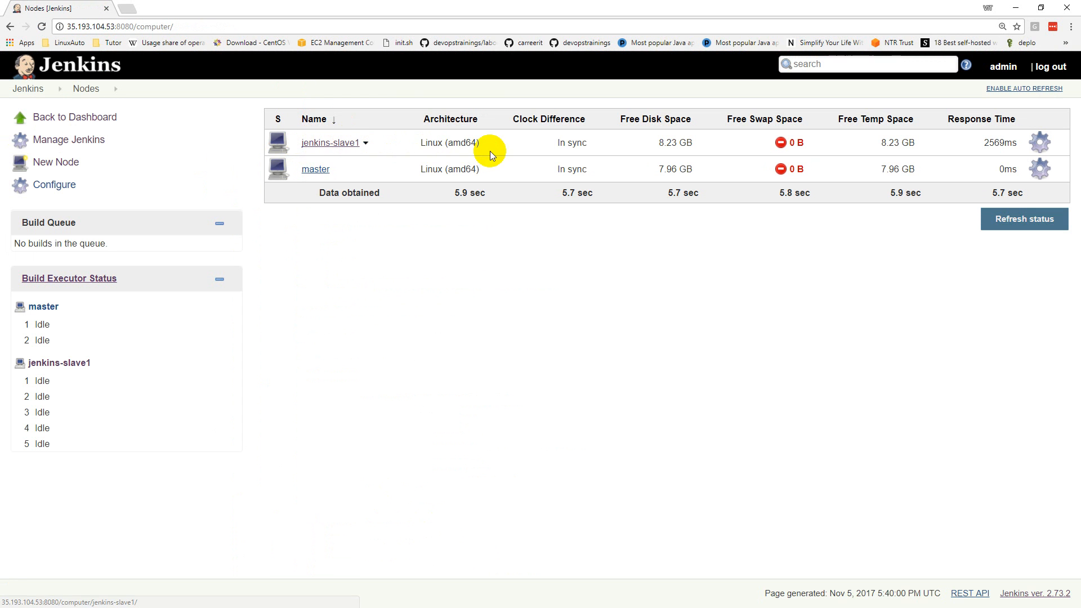
pyautogui.moveTo(301, 145)
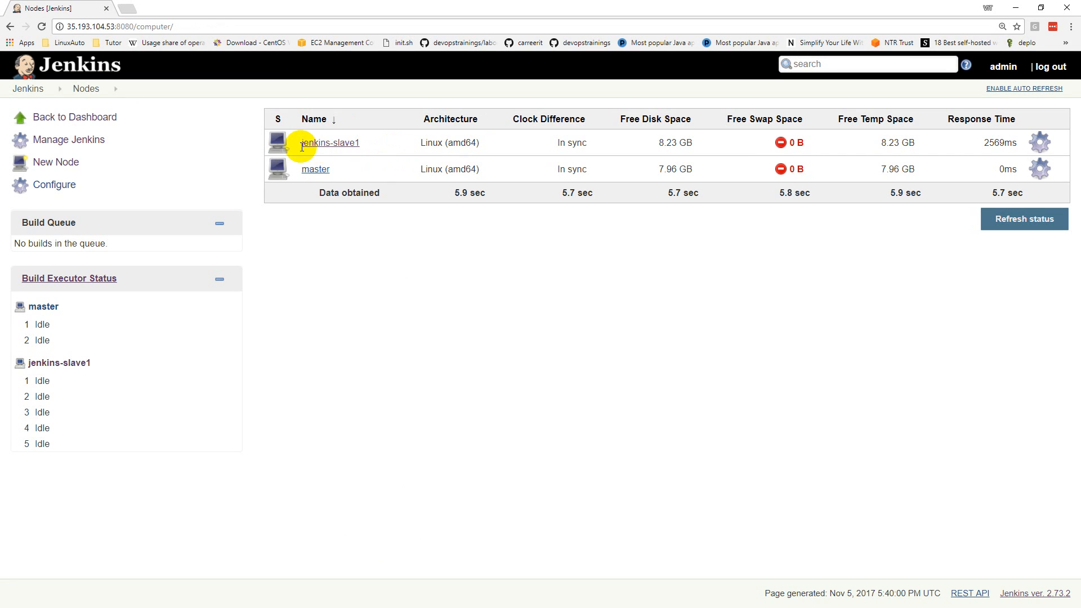
pyautogui.moveTo(54, 314)
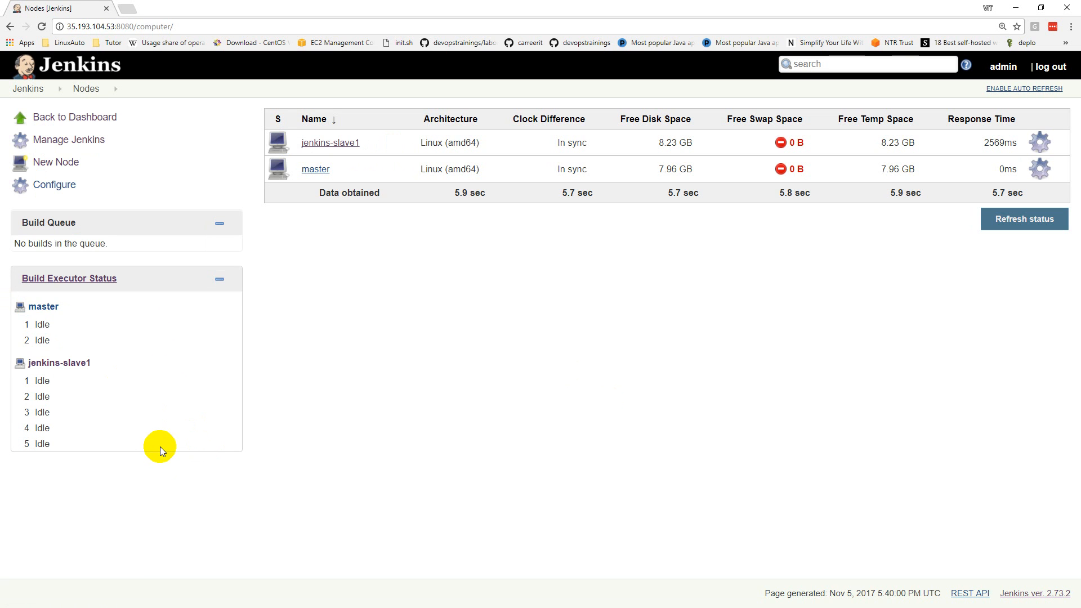
pyautogui.moveTo(160, 460)
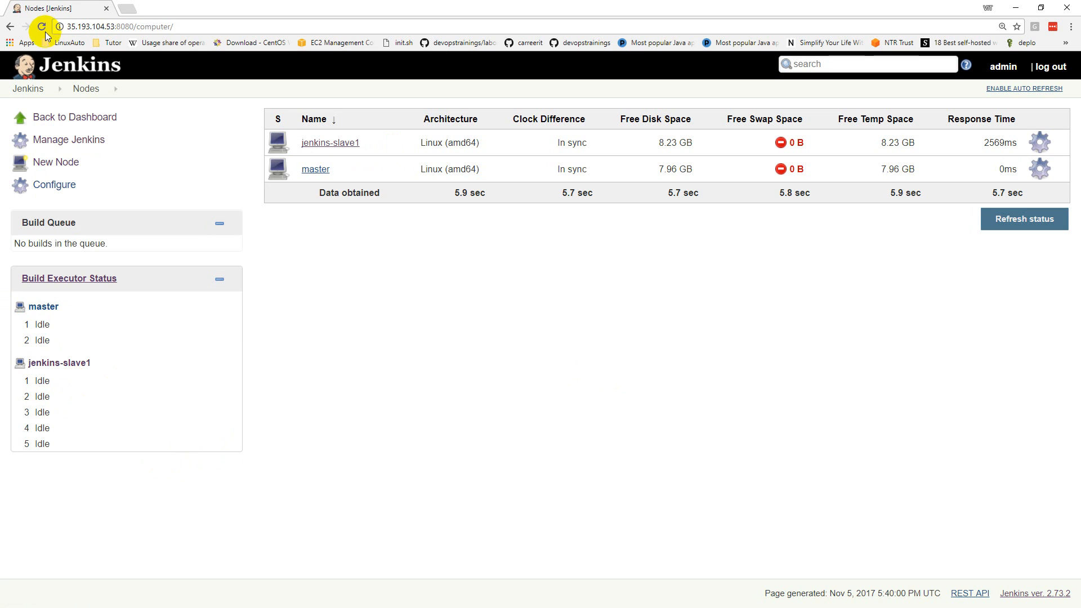
pyautogui.click(42, 26)
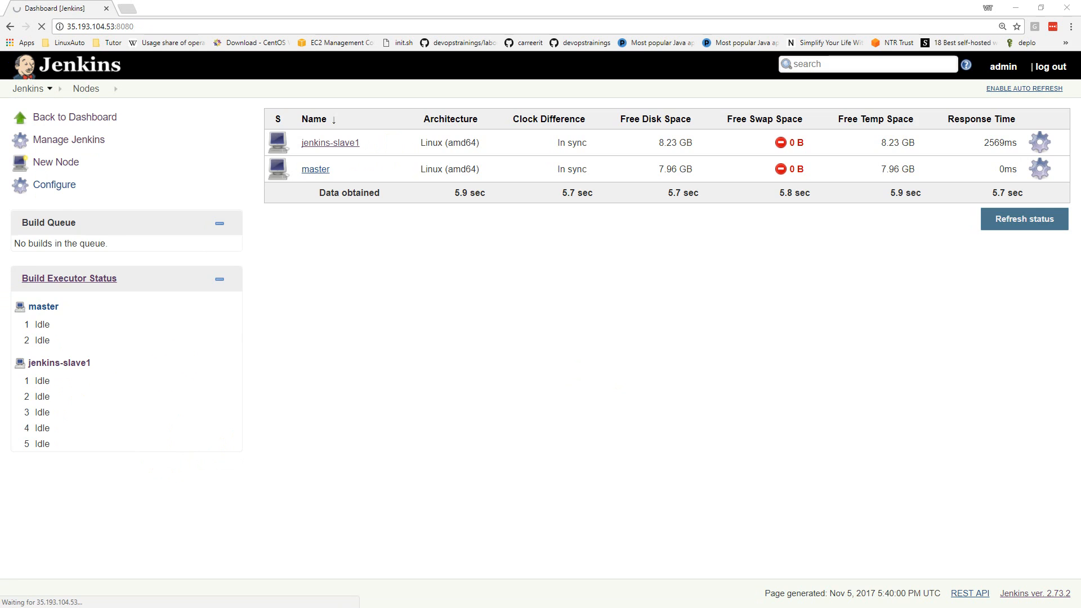